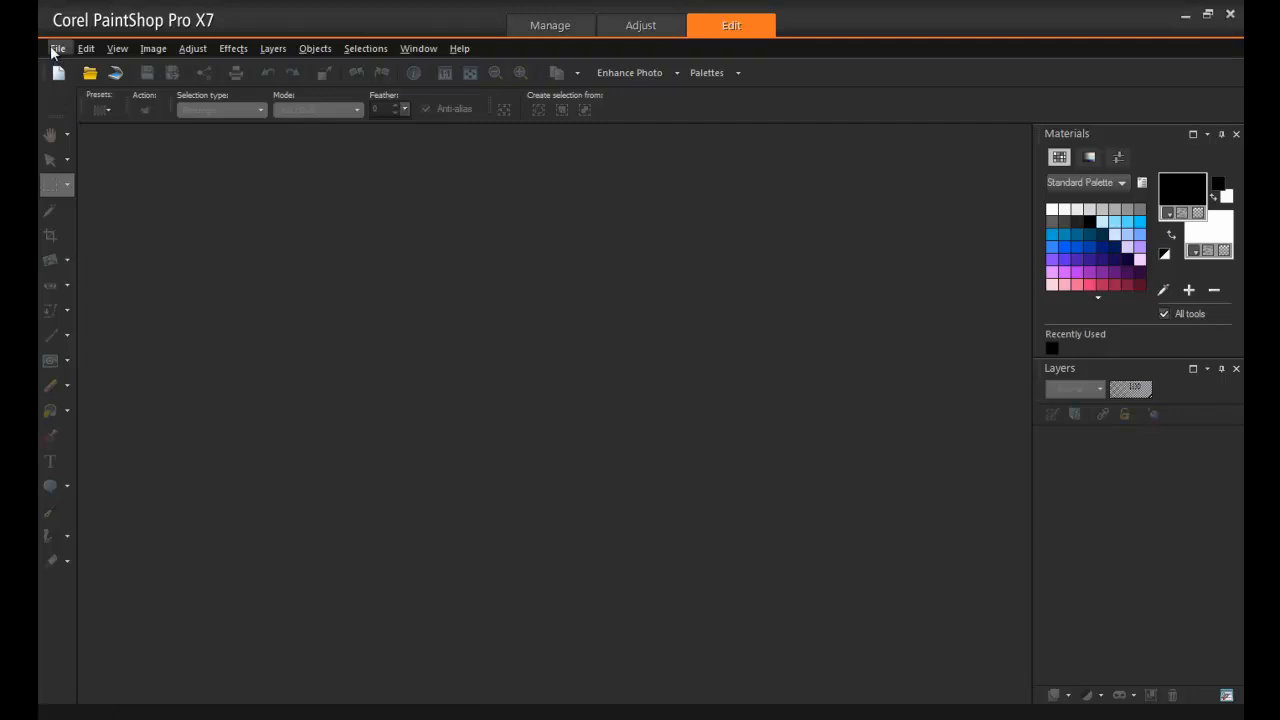
Step: Open the New Image dialog from File, move it, and scroll the preset categories down
left_click(58, 48)
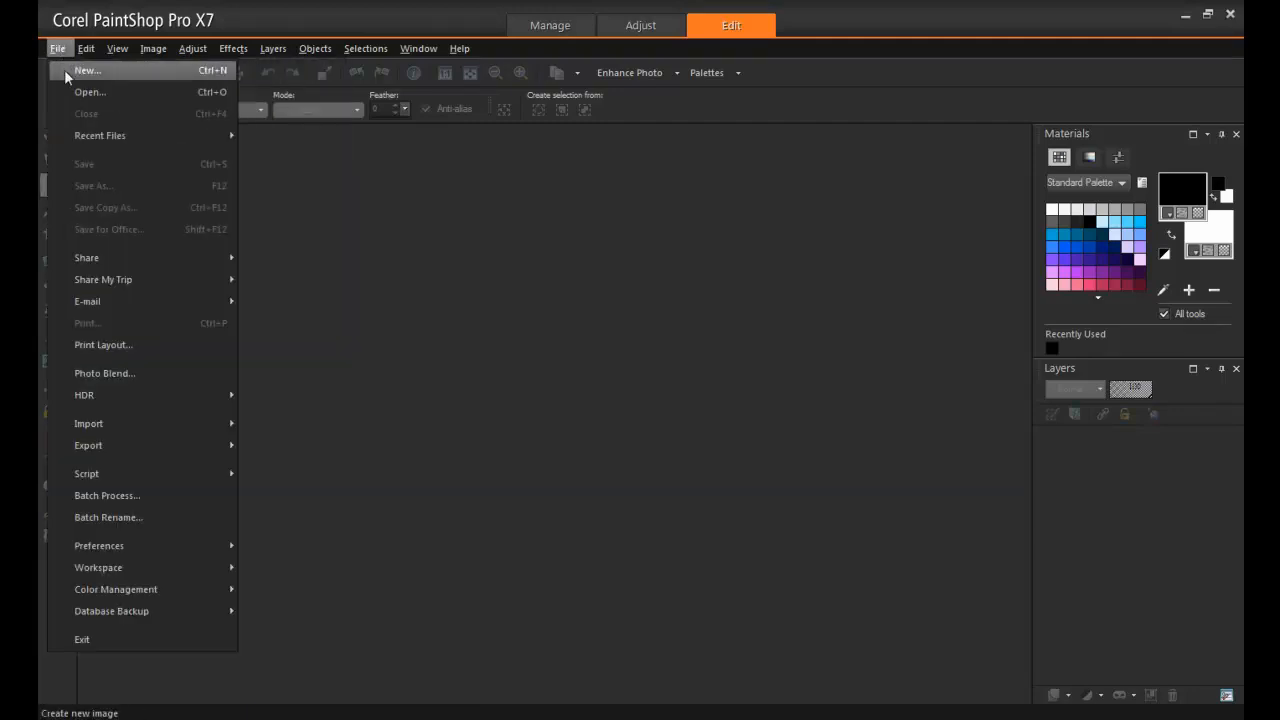
left_click(87, 70)
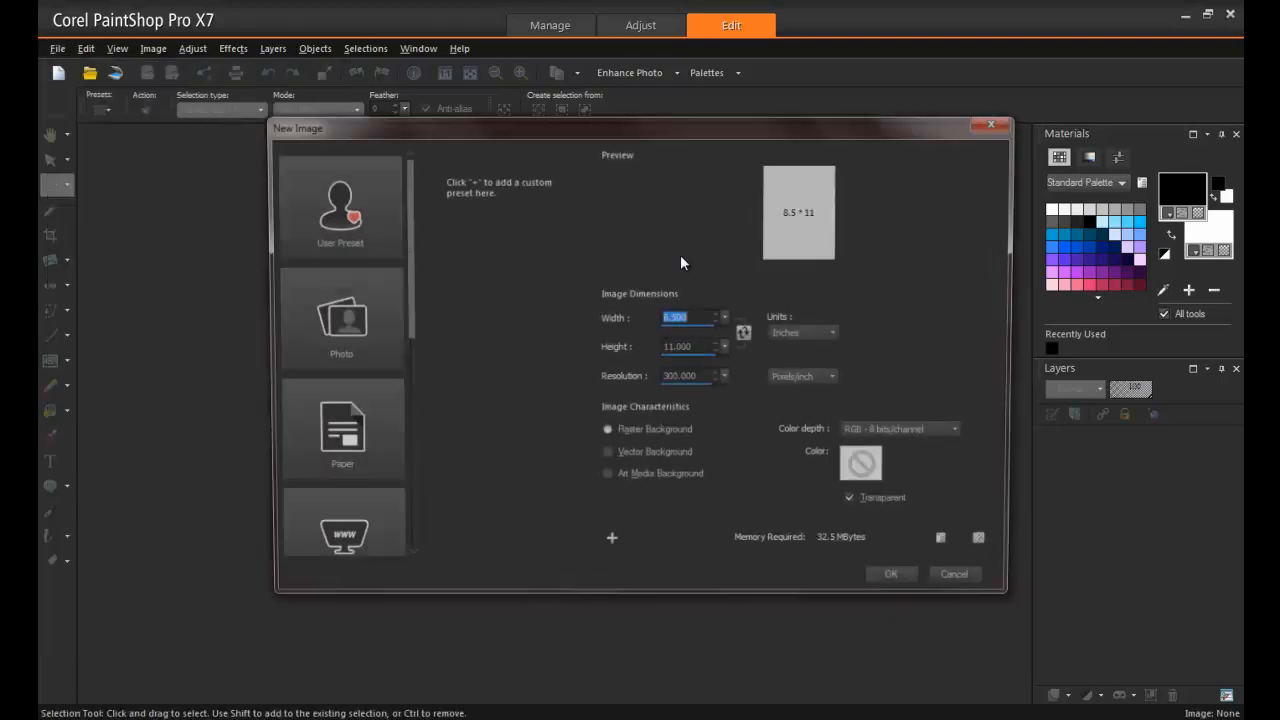
left_click_drag(645, 128, 580, 163)
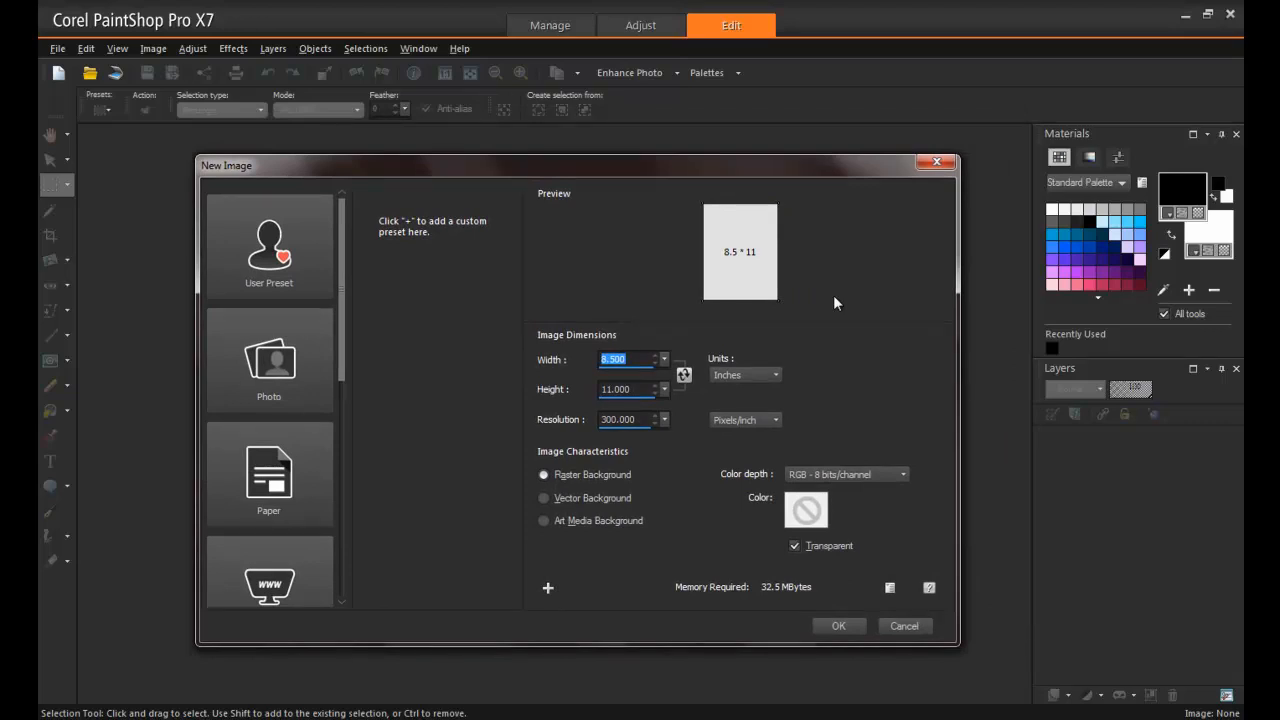
mouse_move(361, 330)
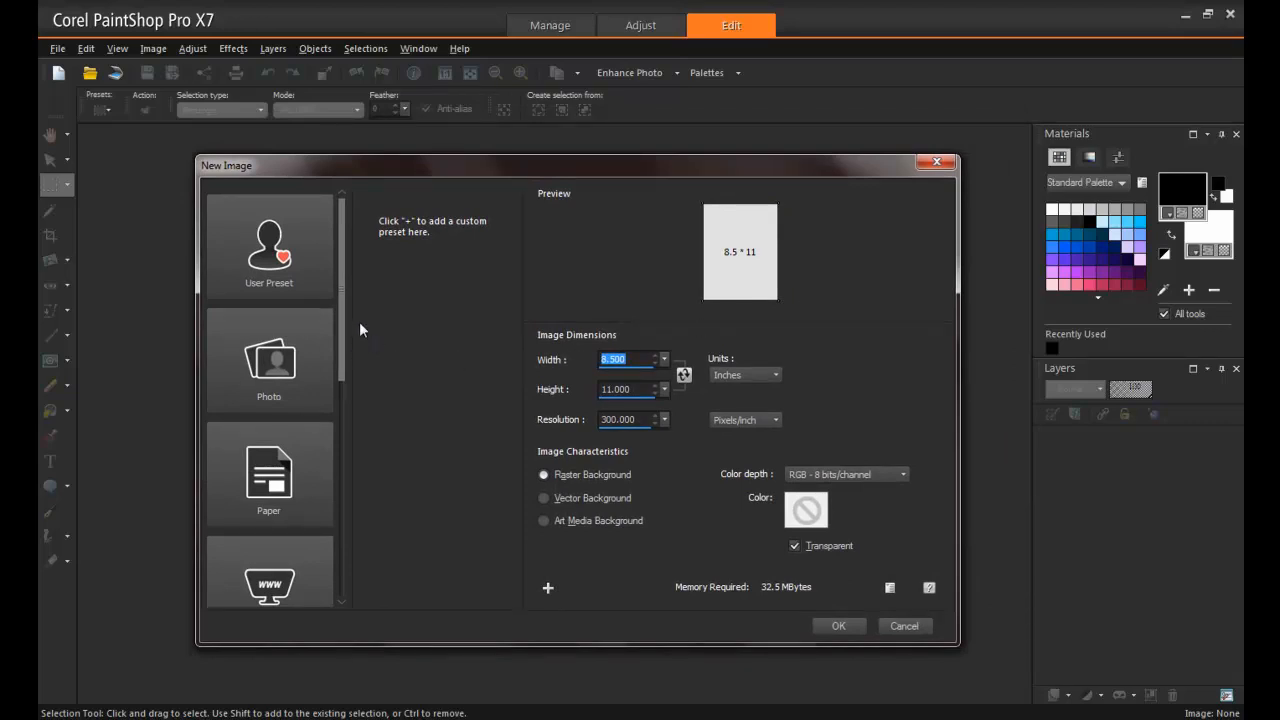
scroll("down", 3)
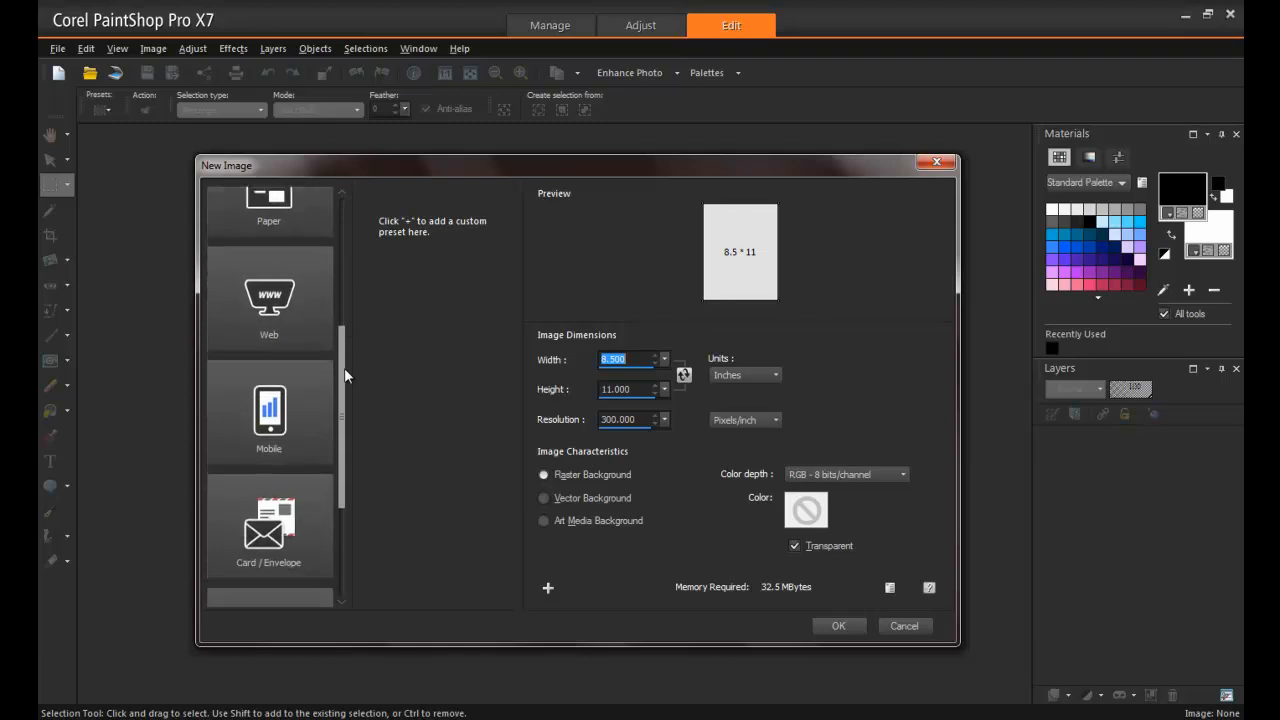
scroll("down", 3)
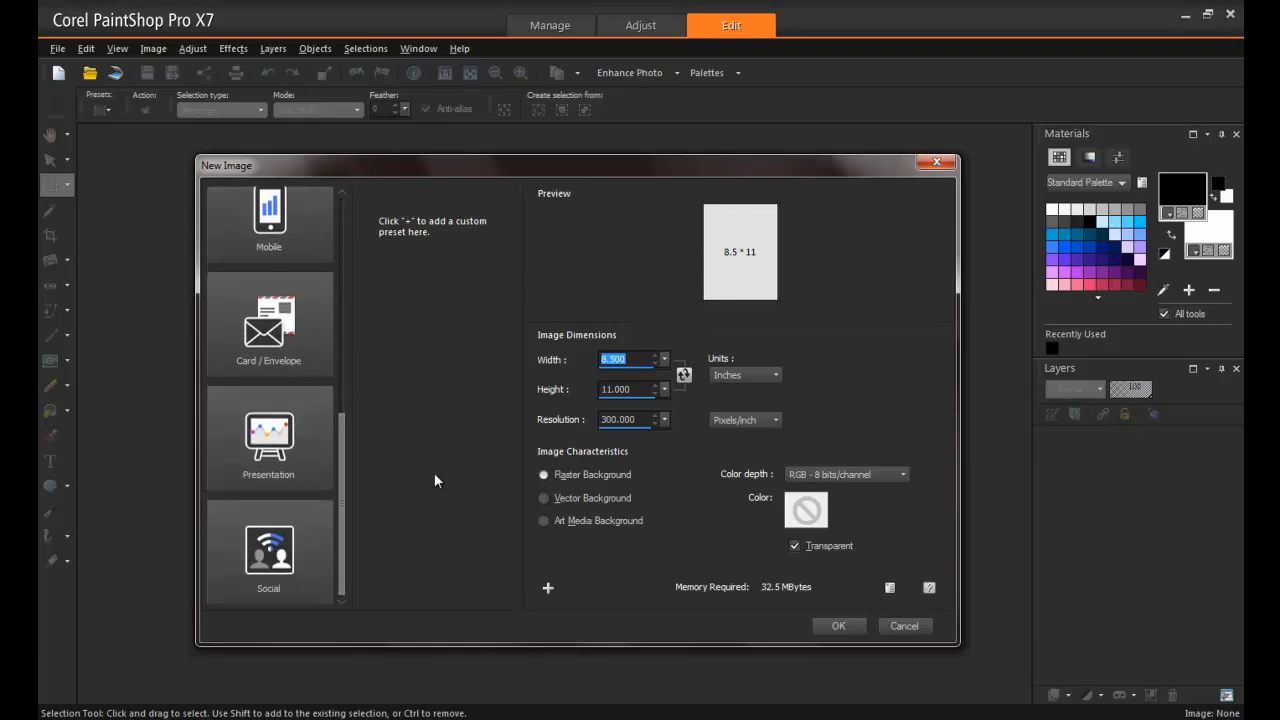
mouse_move(492, 448)
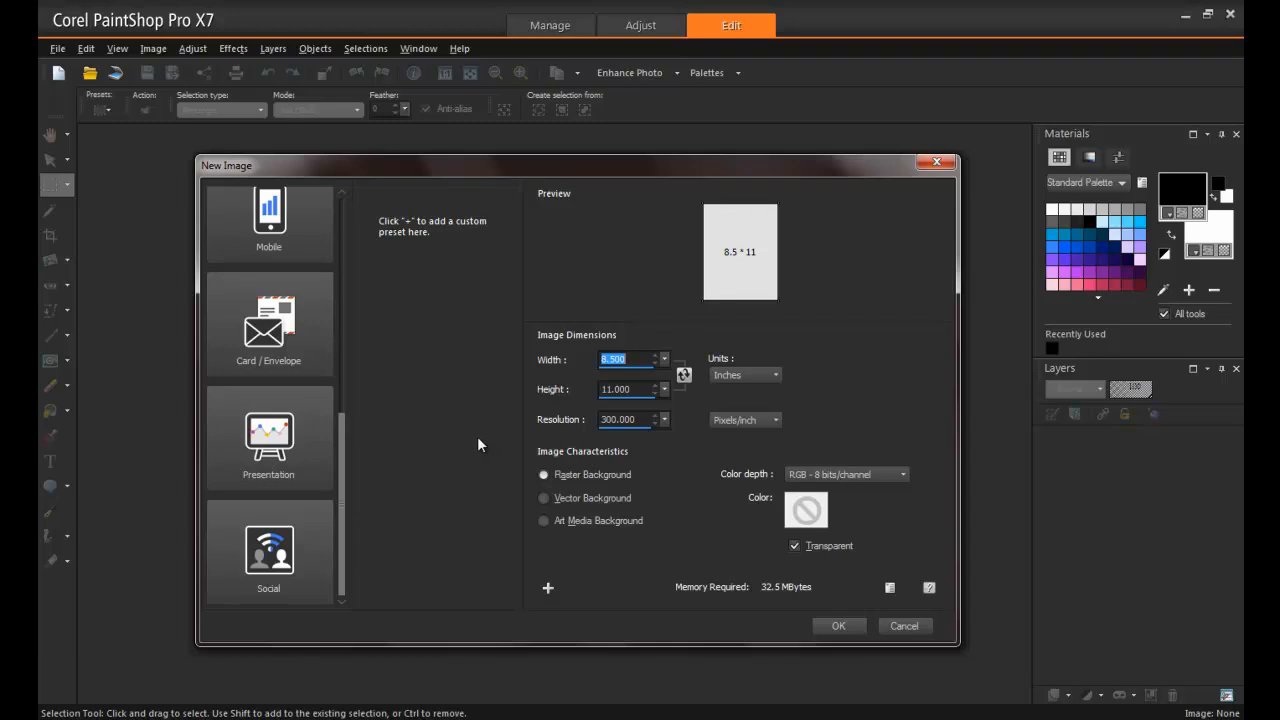
mouse_move(387, 554)
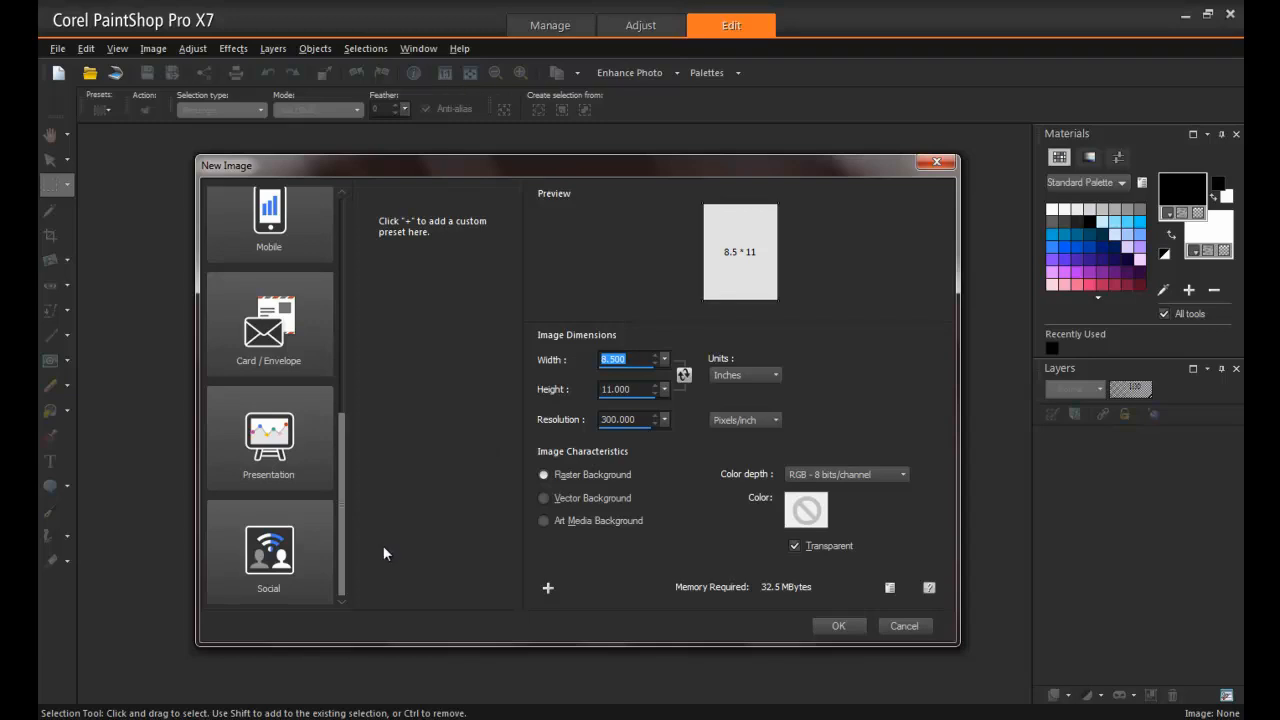
Step: Create an 851 × 315 Facebook Cover image at 150 pixels/inch from the Social presets
left_click(268, 550)
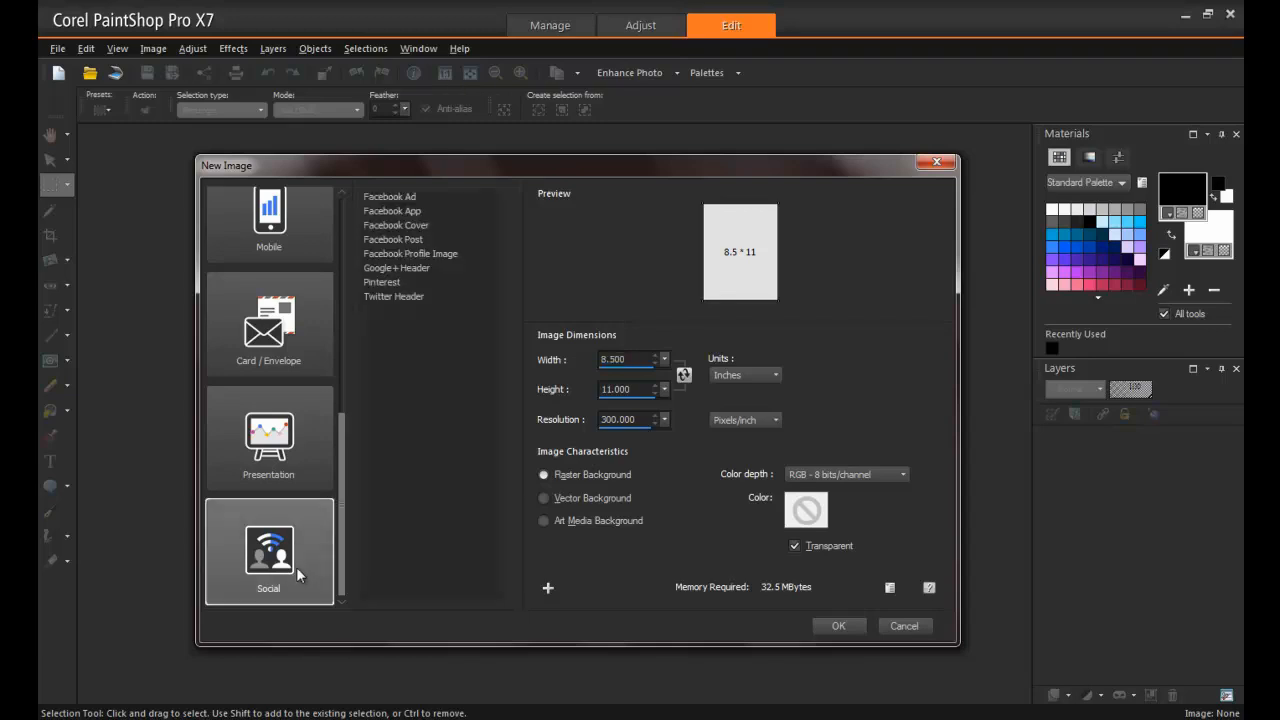
left_click(396, 225)
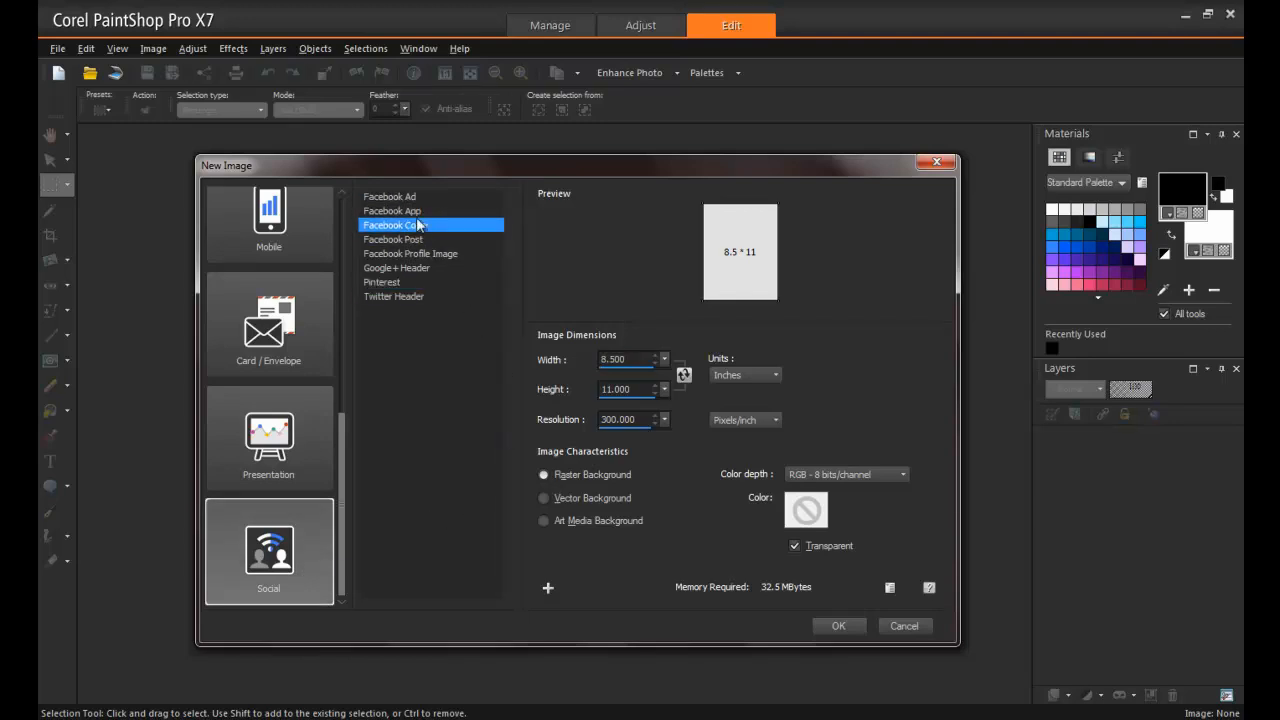
left_click(393, 296)
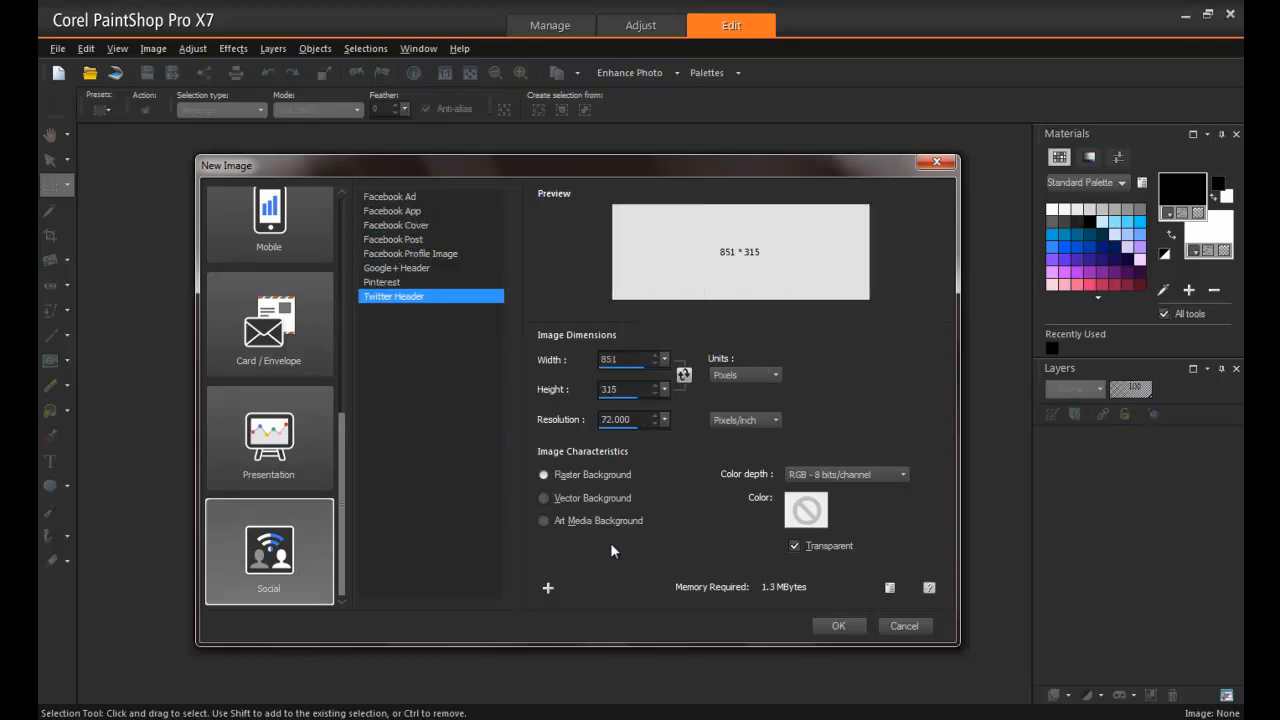
mouse_move(658, 462)
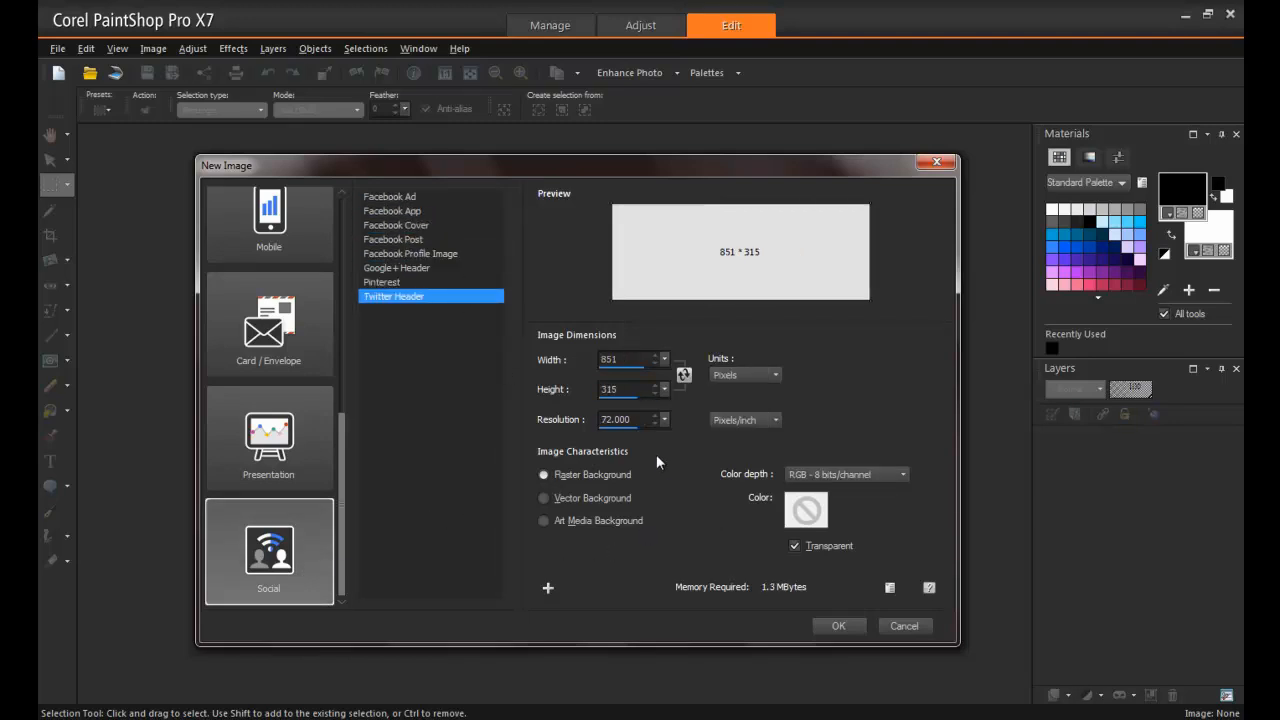
triple_click(615, 419)
type("150")
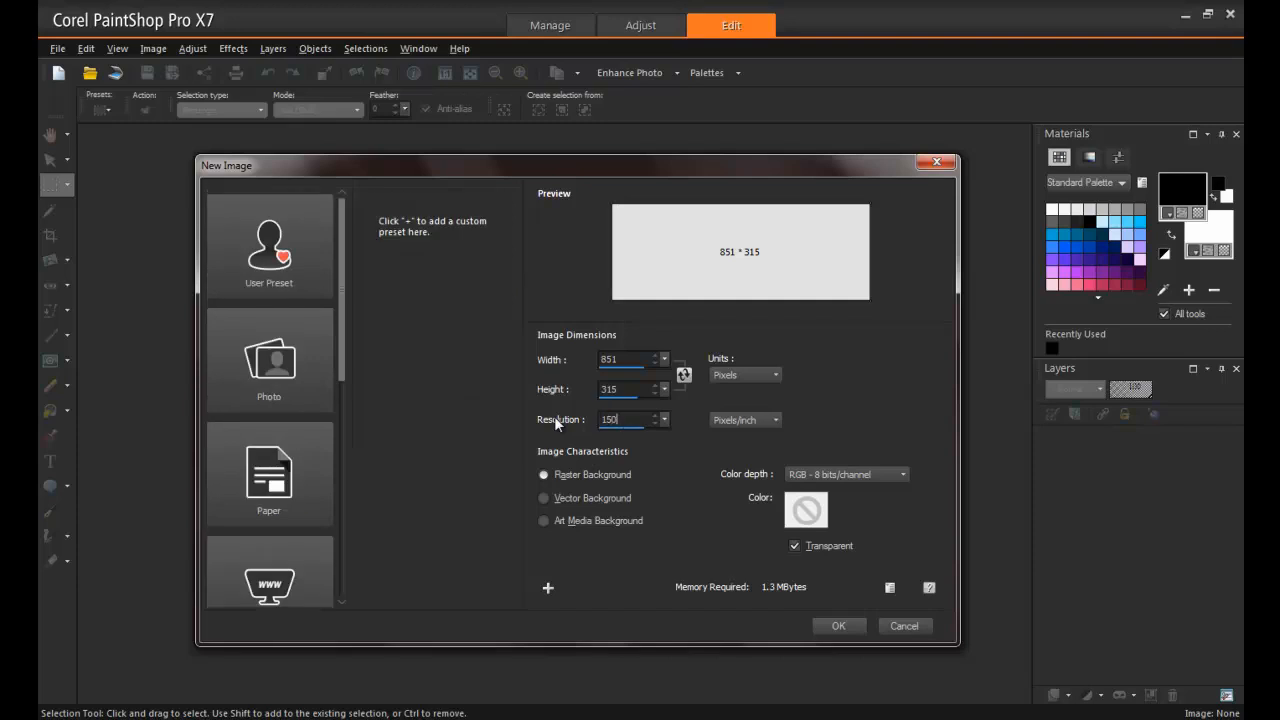
mouse_move(680, 530)
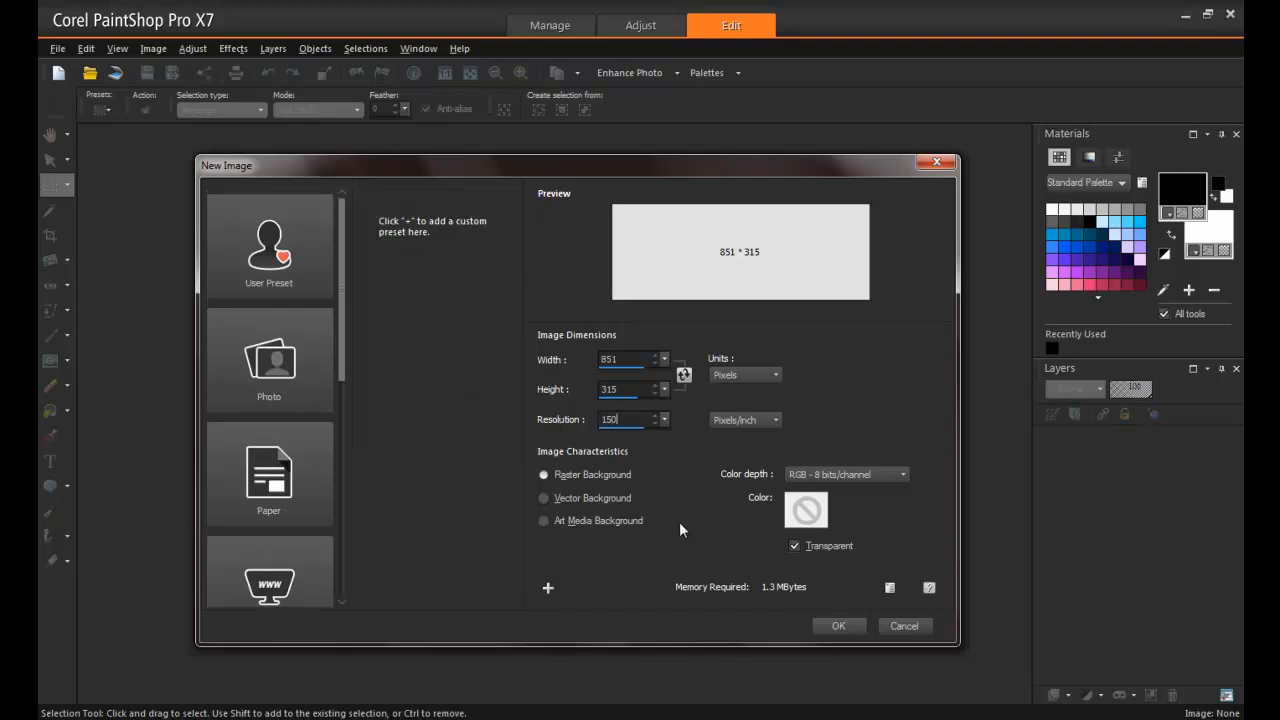
left_click(838, 624)
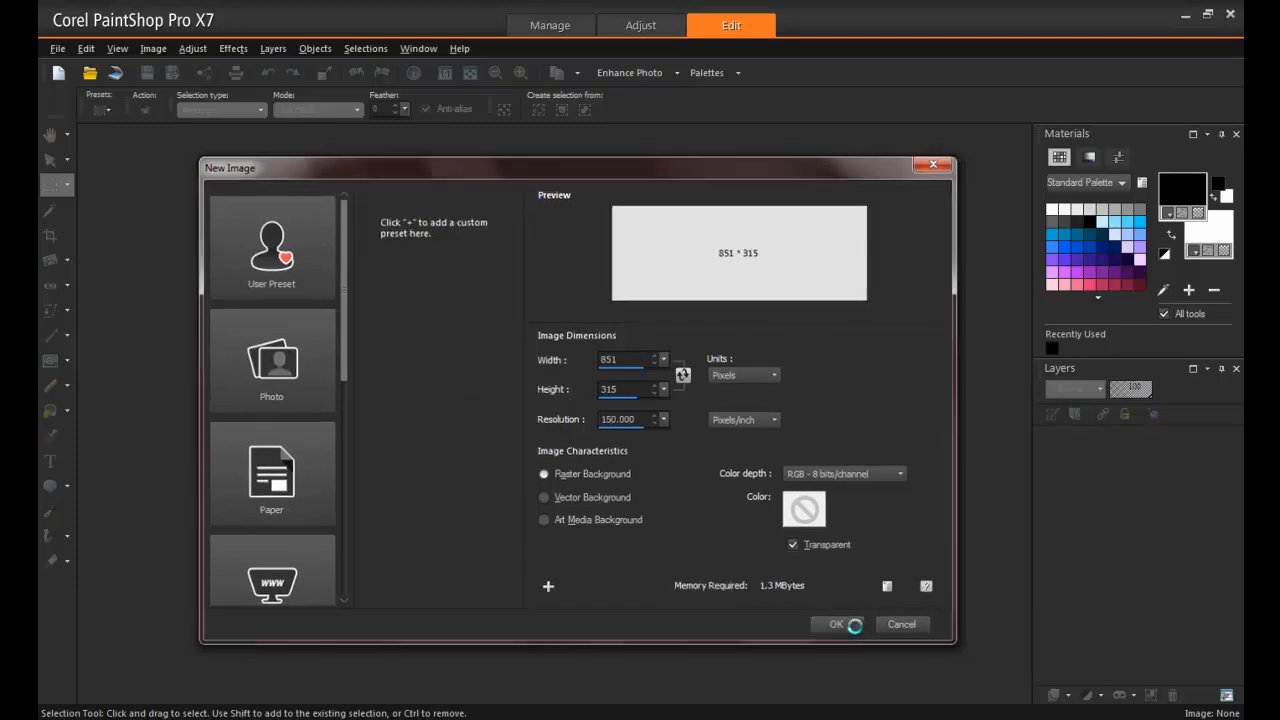
Step: Flood fill the entire new 851 × 315 canvas with purple
left_click(836, 624)
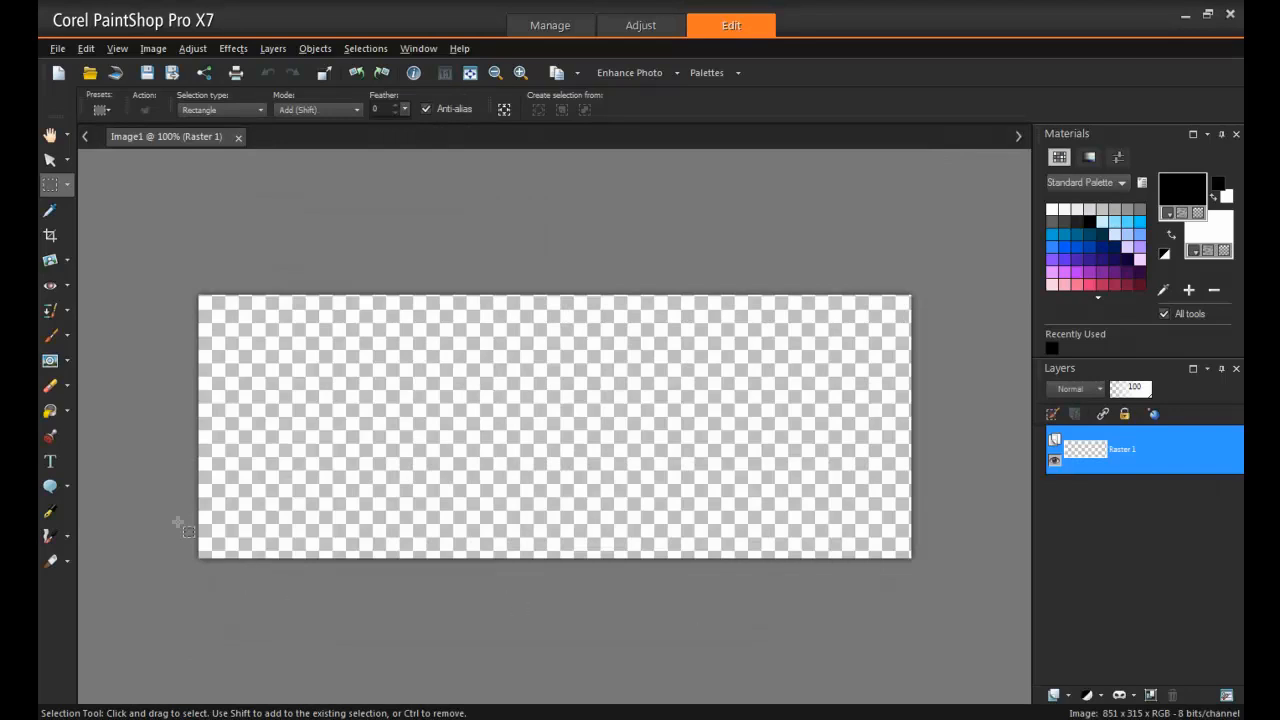
mouse_move(158, 503)
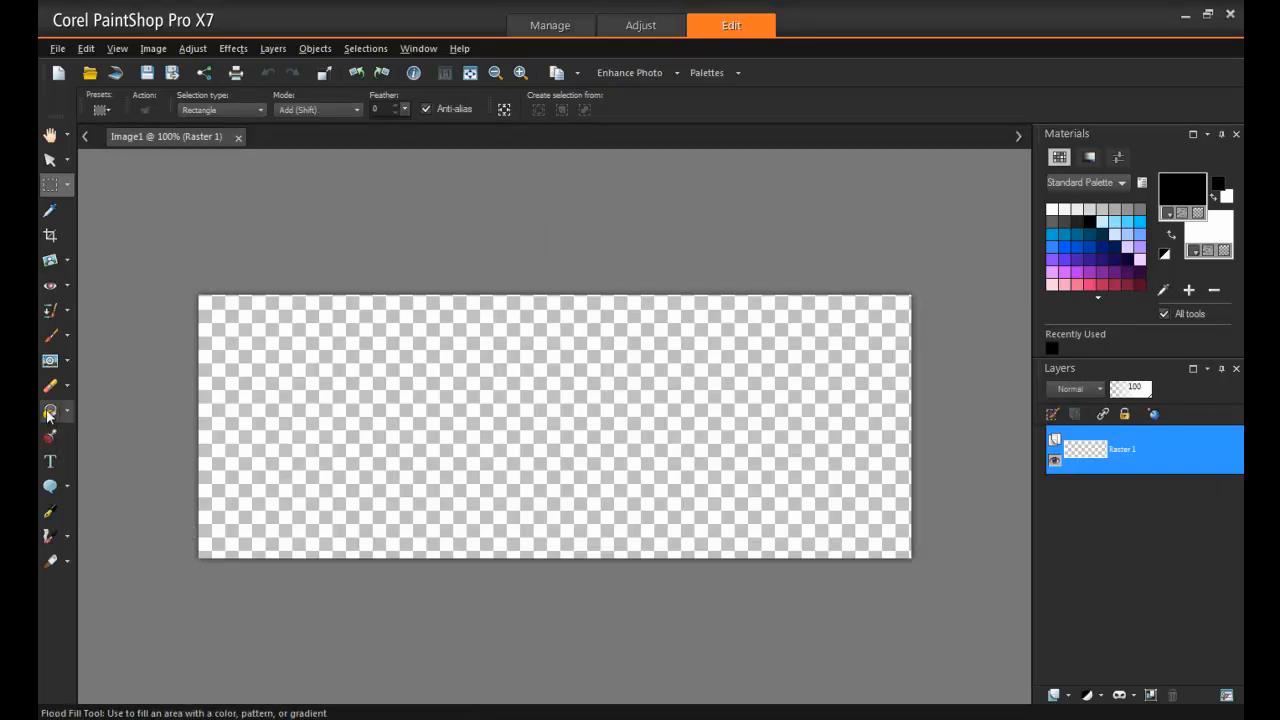
left_click(49, 411)
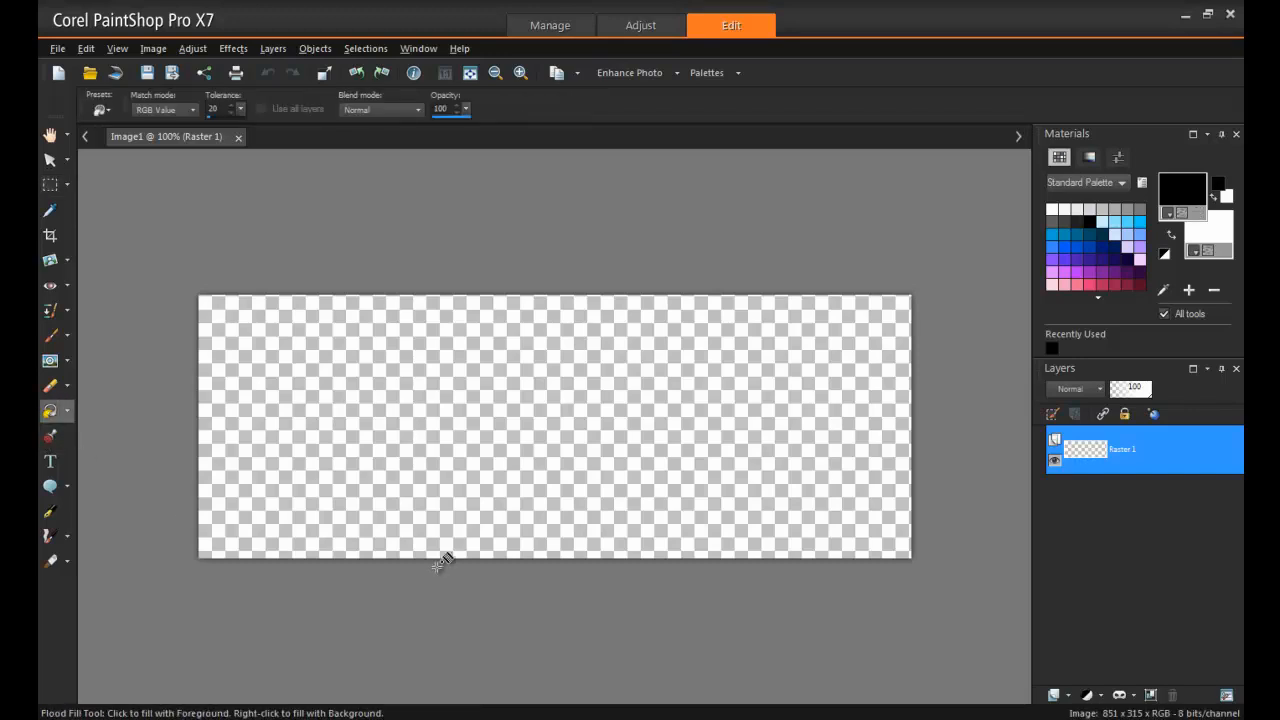
mouse_move(995, 455)
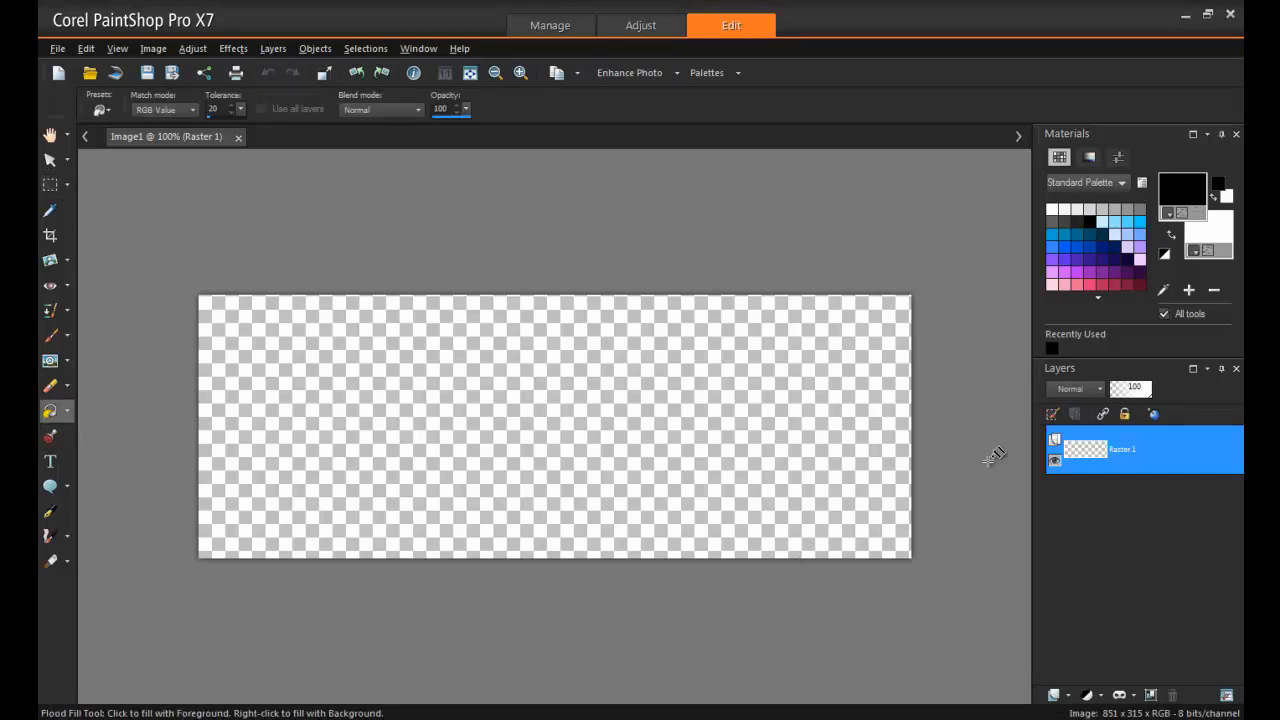
mouse_move(993, 412)
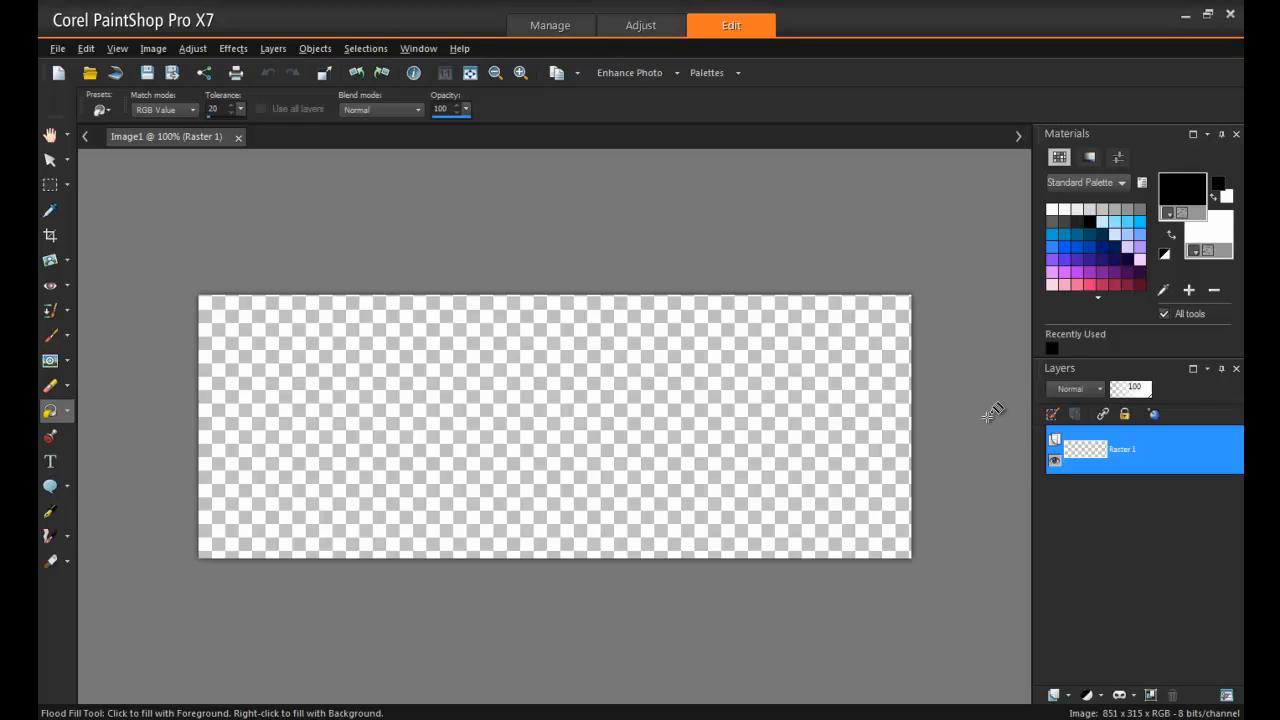
mouse_move(1024, 403)
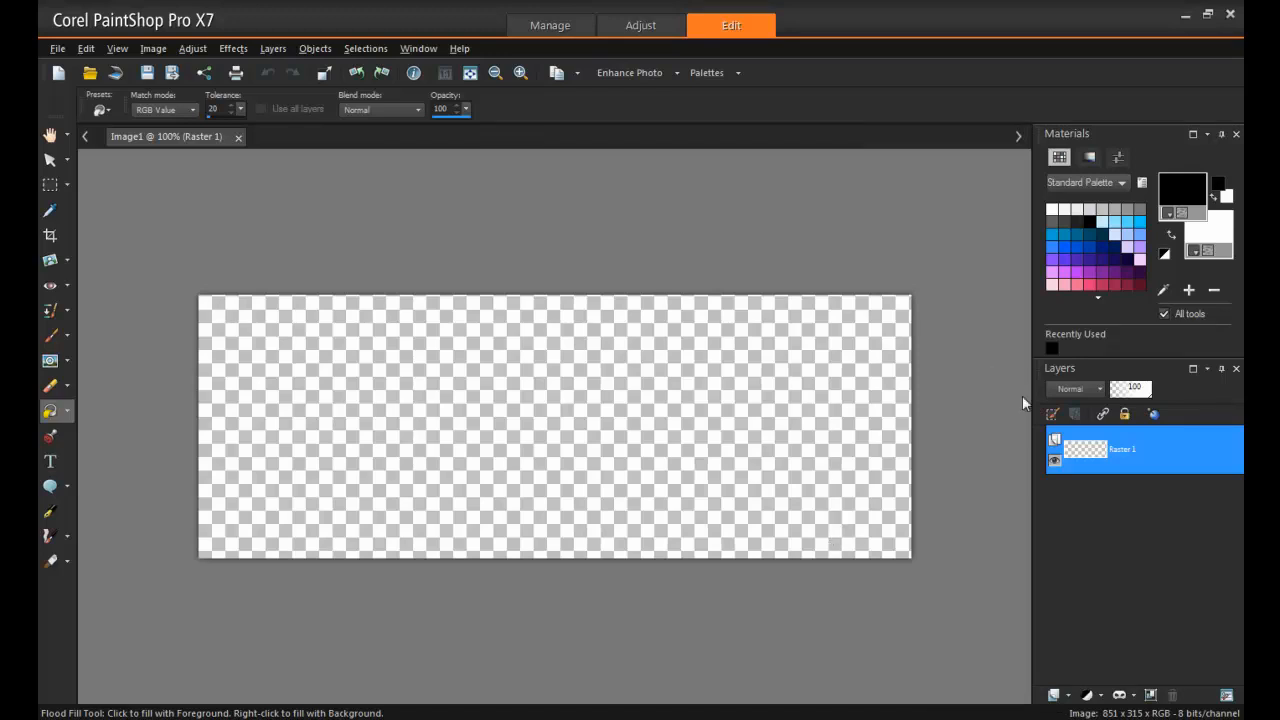
left_click(1114, 271)
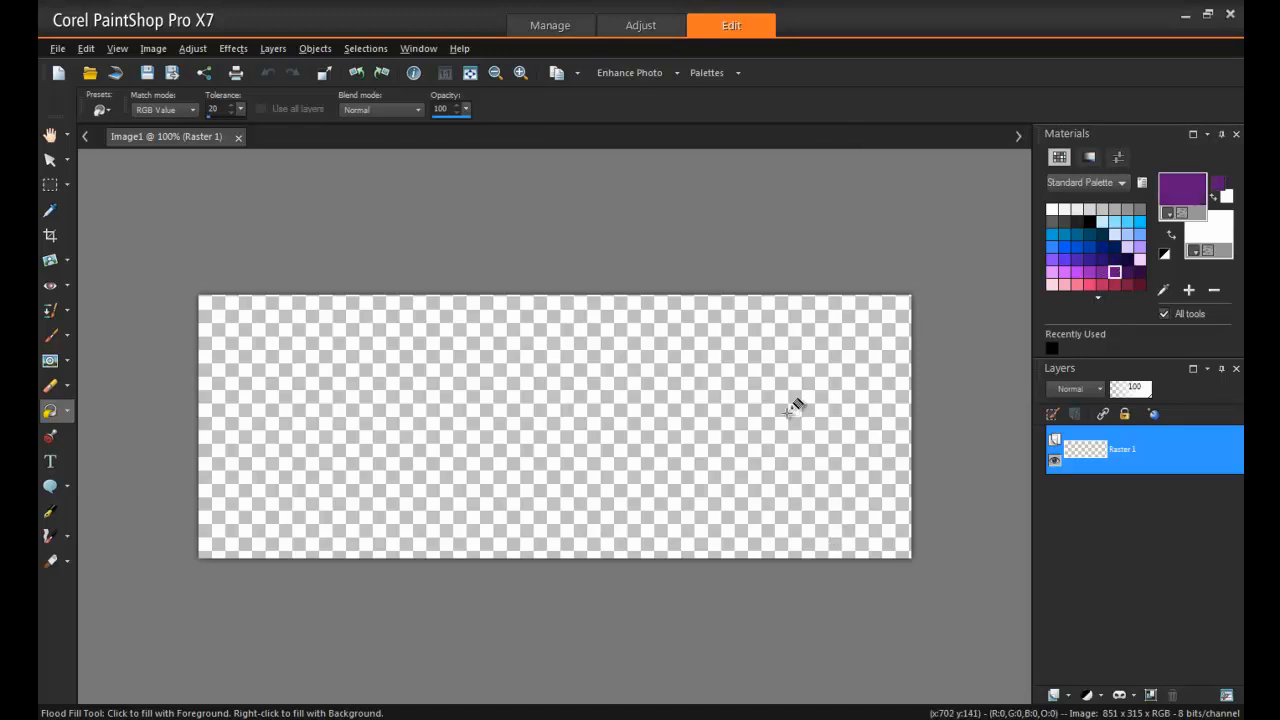
left_click(790, 408)
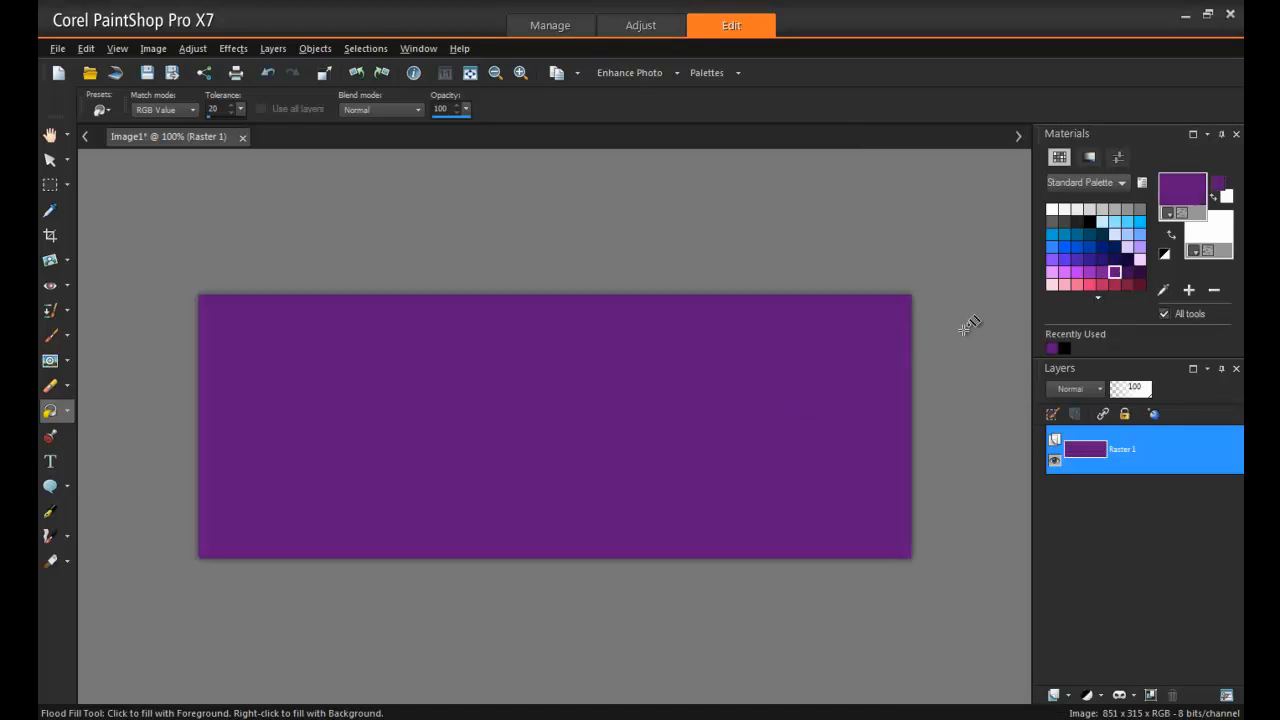
mouse_move(967, 318)
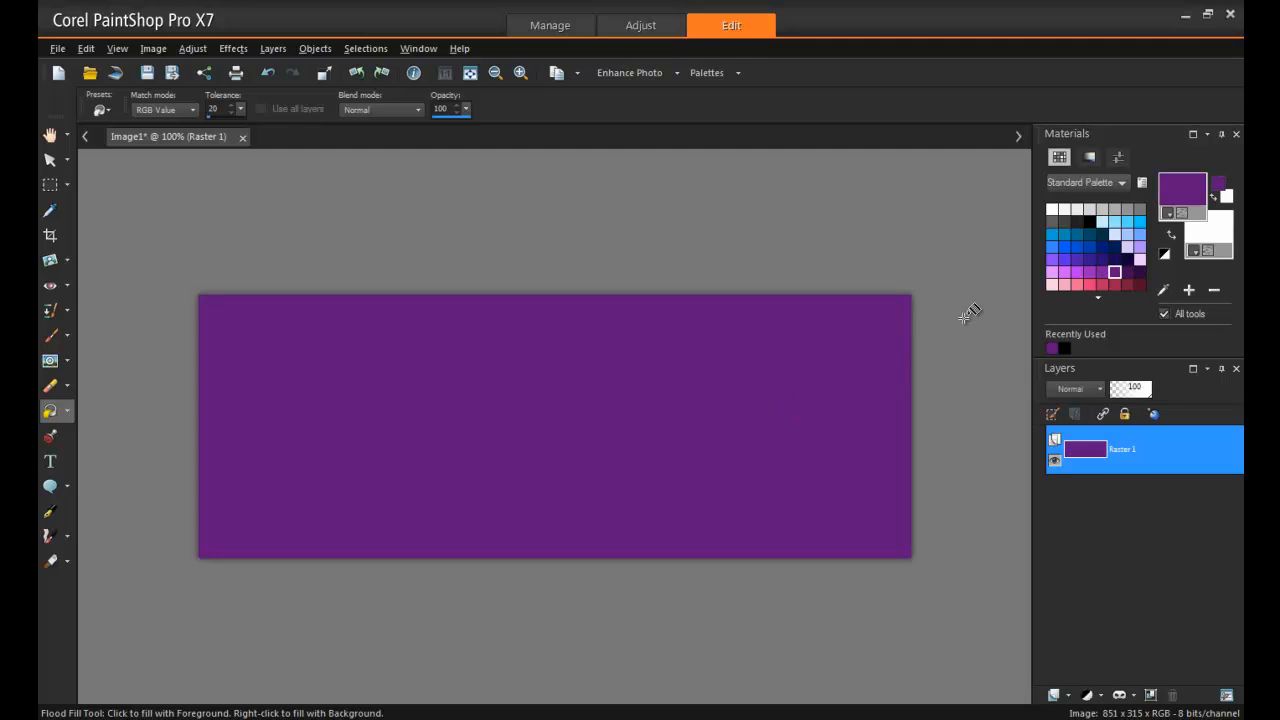
Step: Open Material Properties for the purple #61177c foreground swatch
left_click(1181, 191)
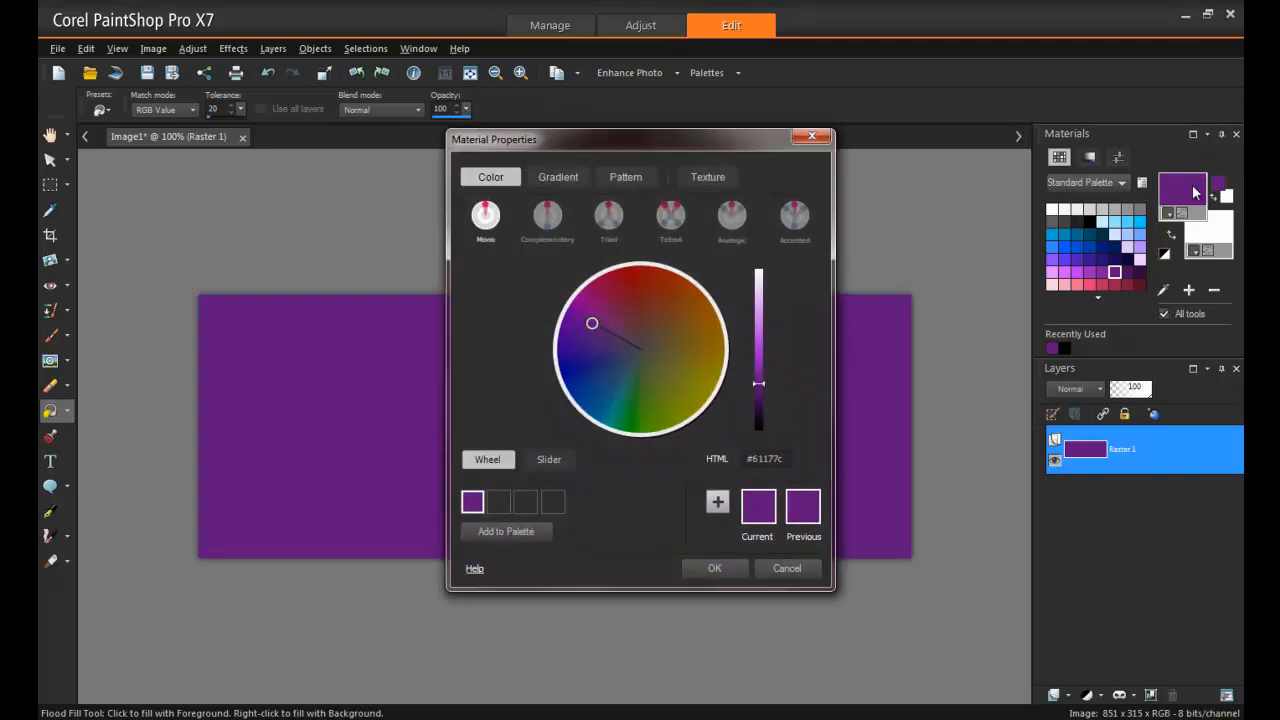
mouse_move(798, 380)
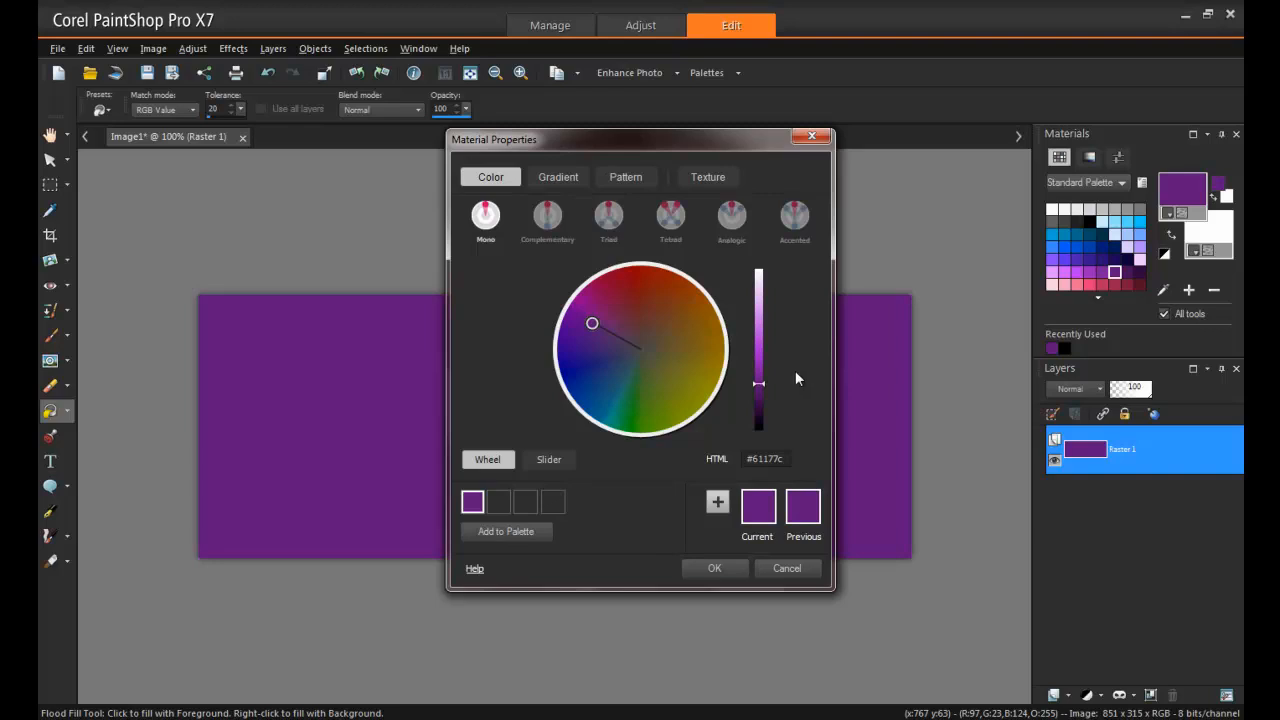
mouse_move(545, 265)
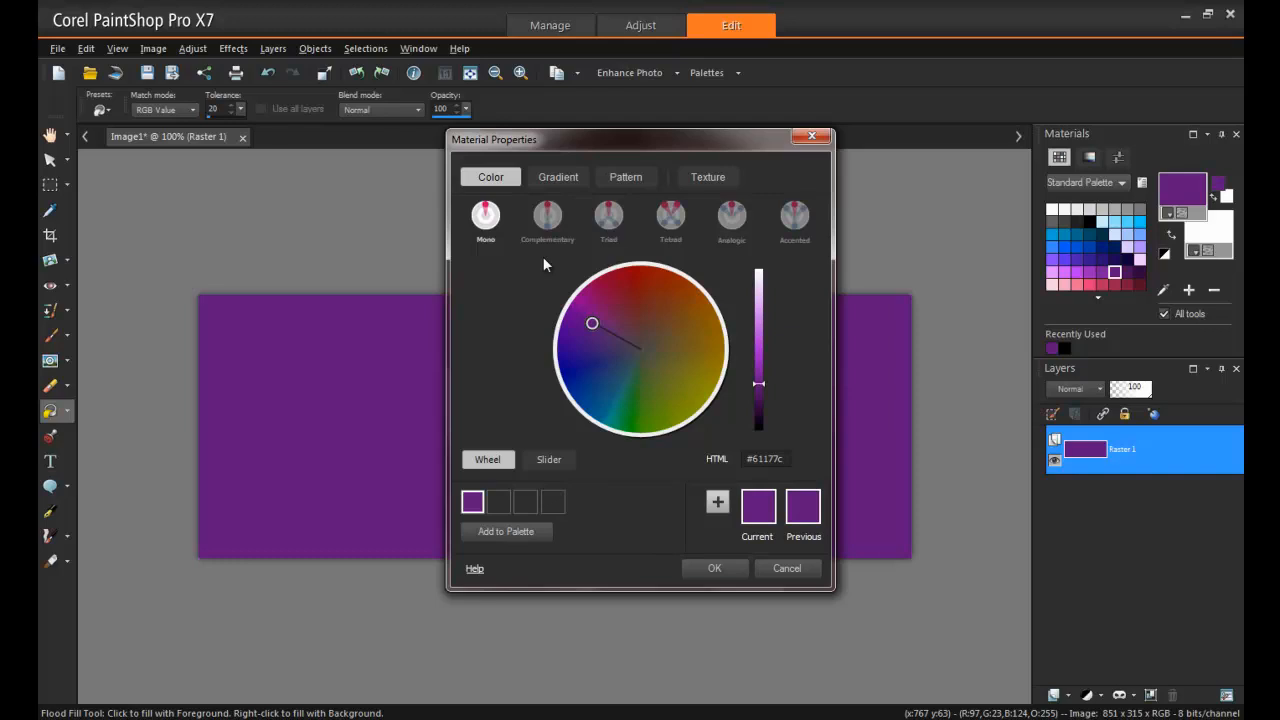
mouse_move(591, 258)
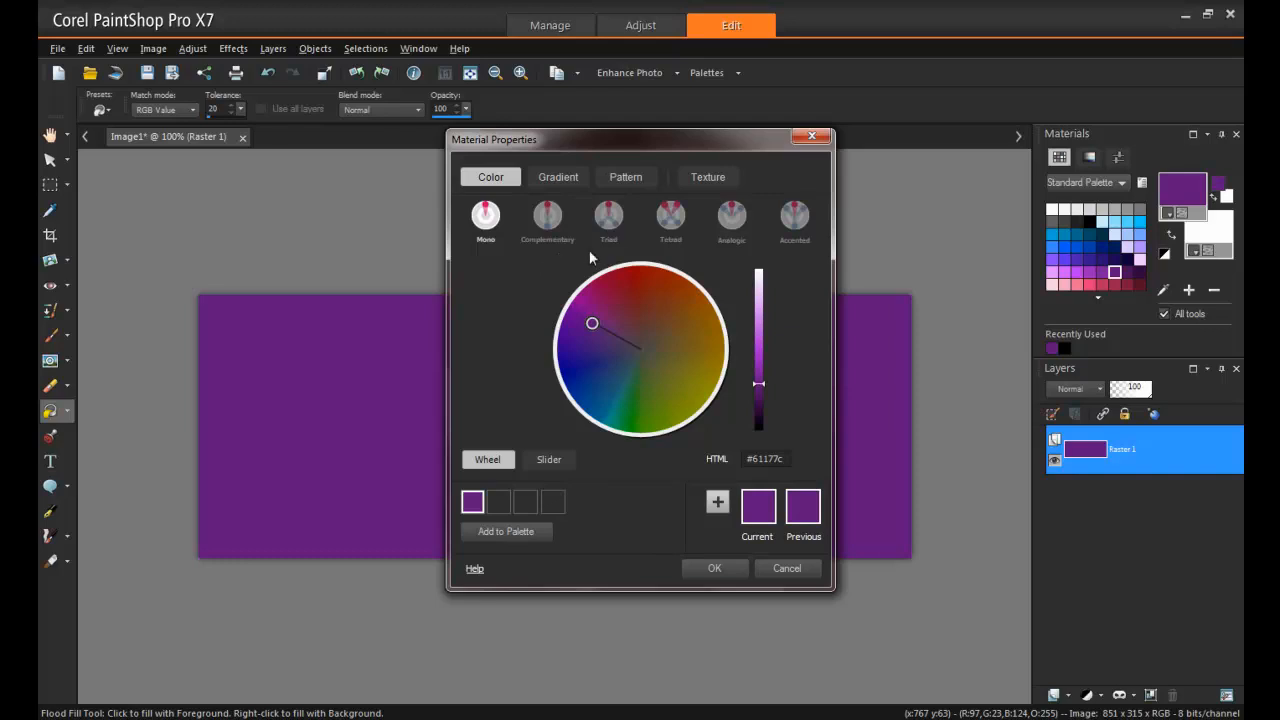
mouse_move(731, 214)
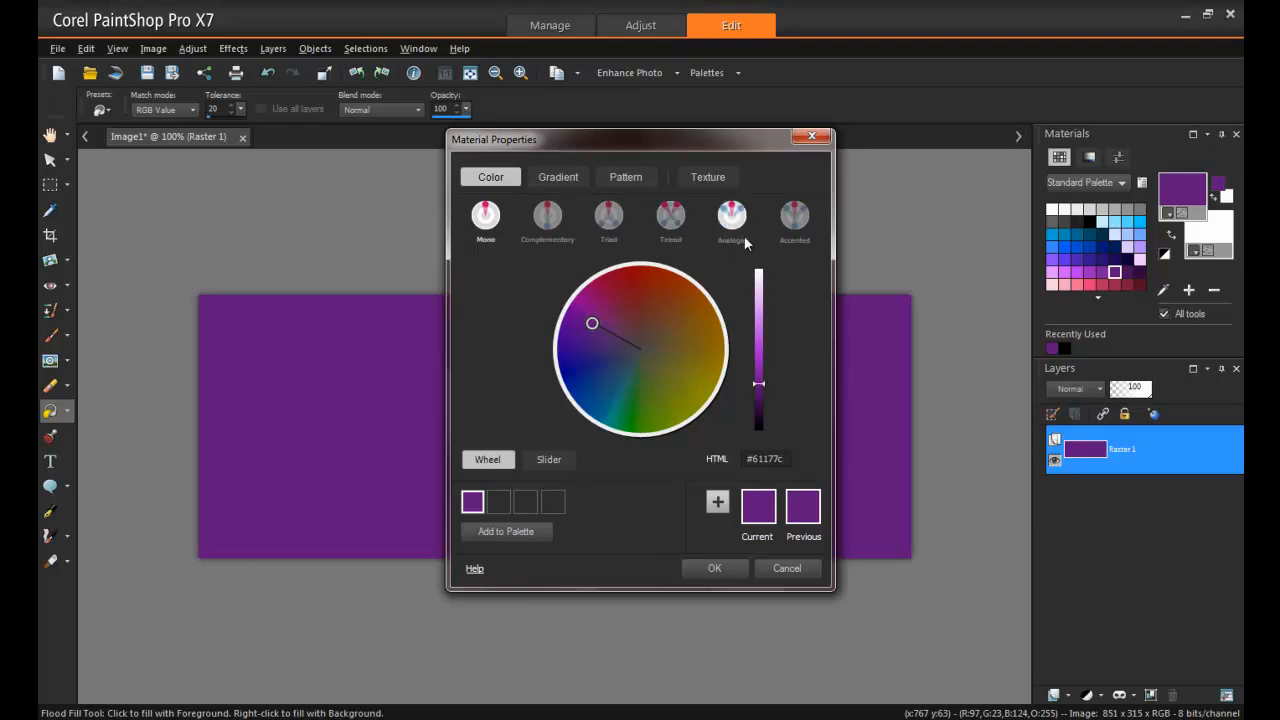
mouse_move(779, 328)
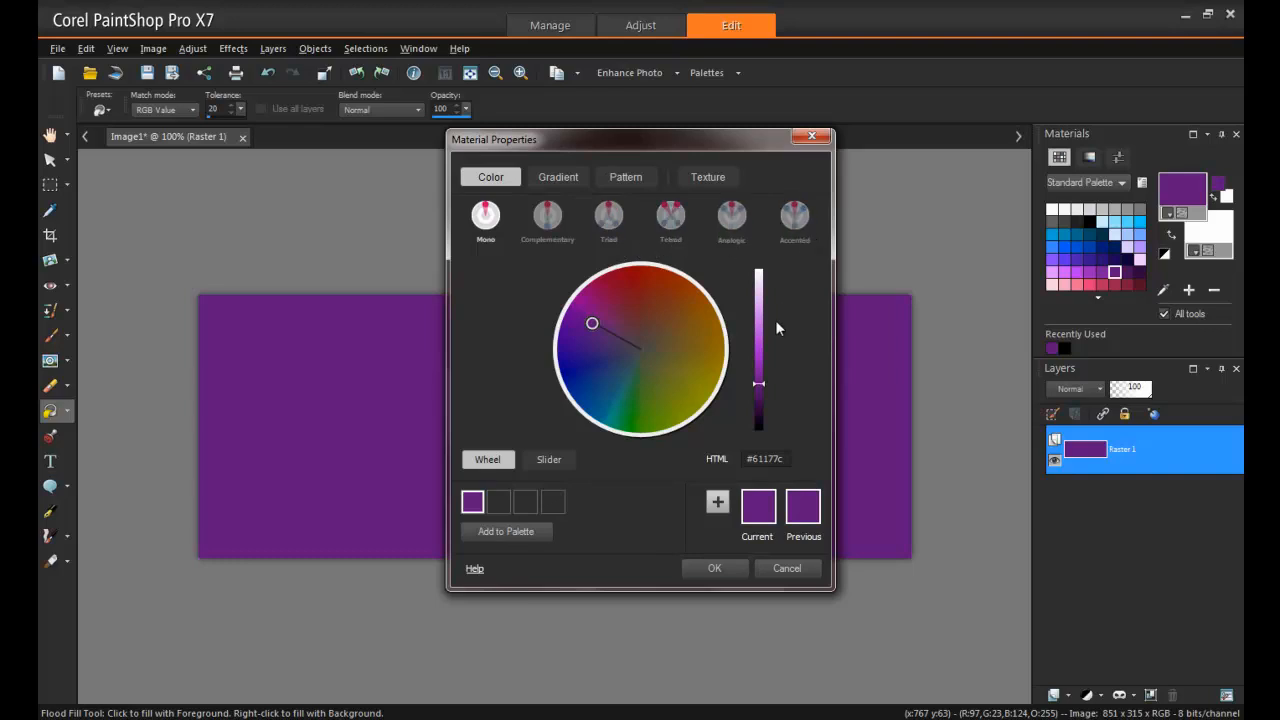
mouse_move(800, 278)
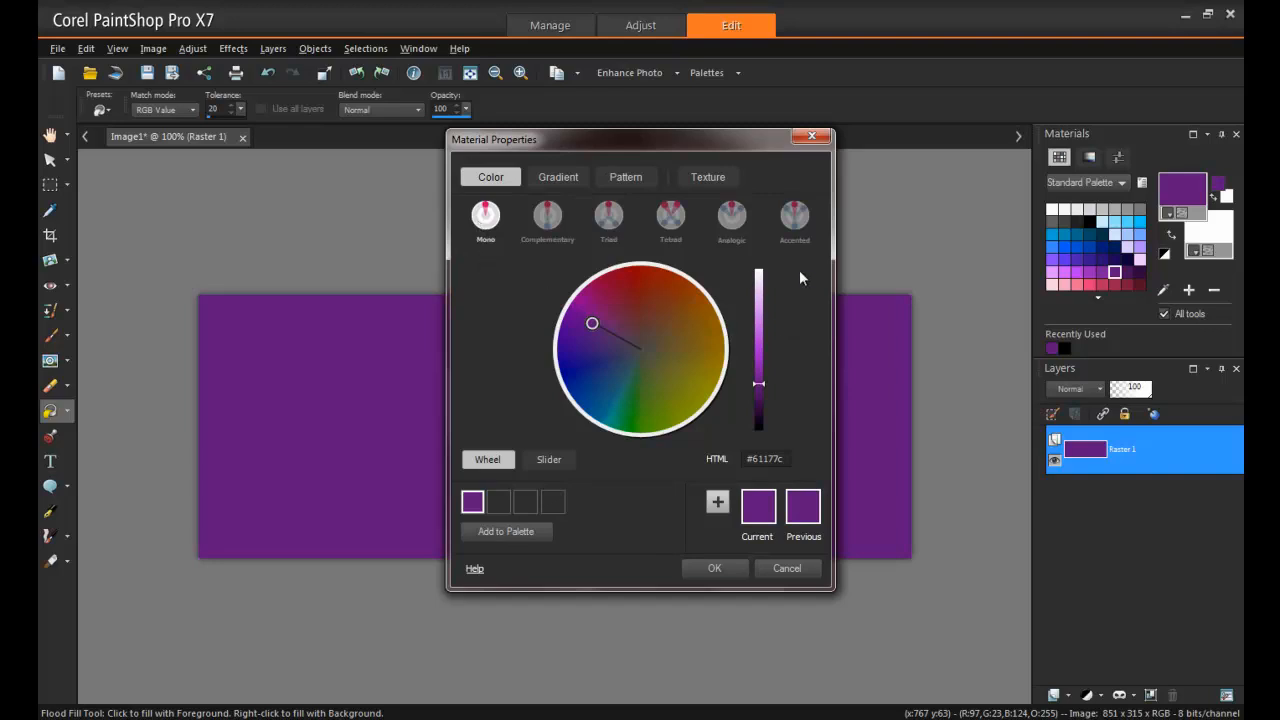
mouse_move(802, 275)
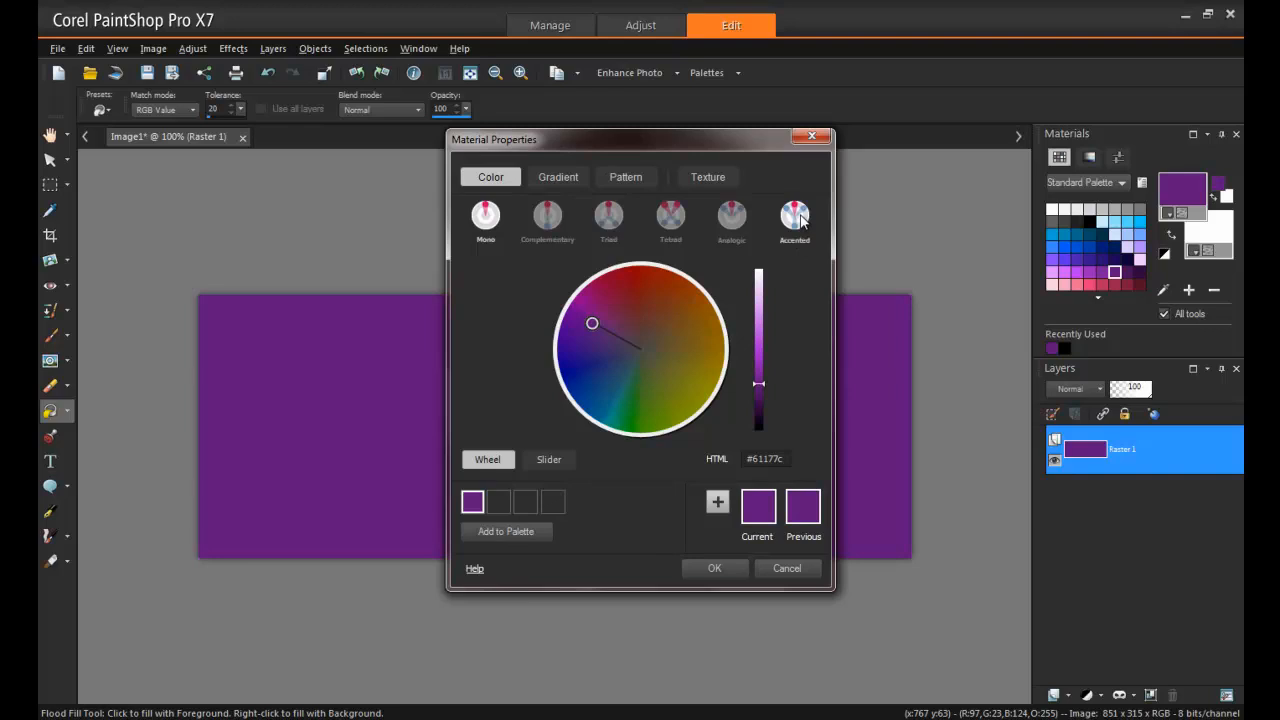
Step: Apply the Accented colour harmony to purple #61177c, producing four swatches
left_click(794, 215)
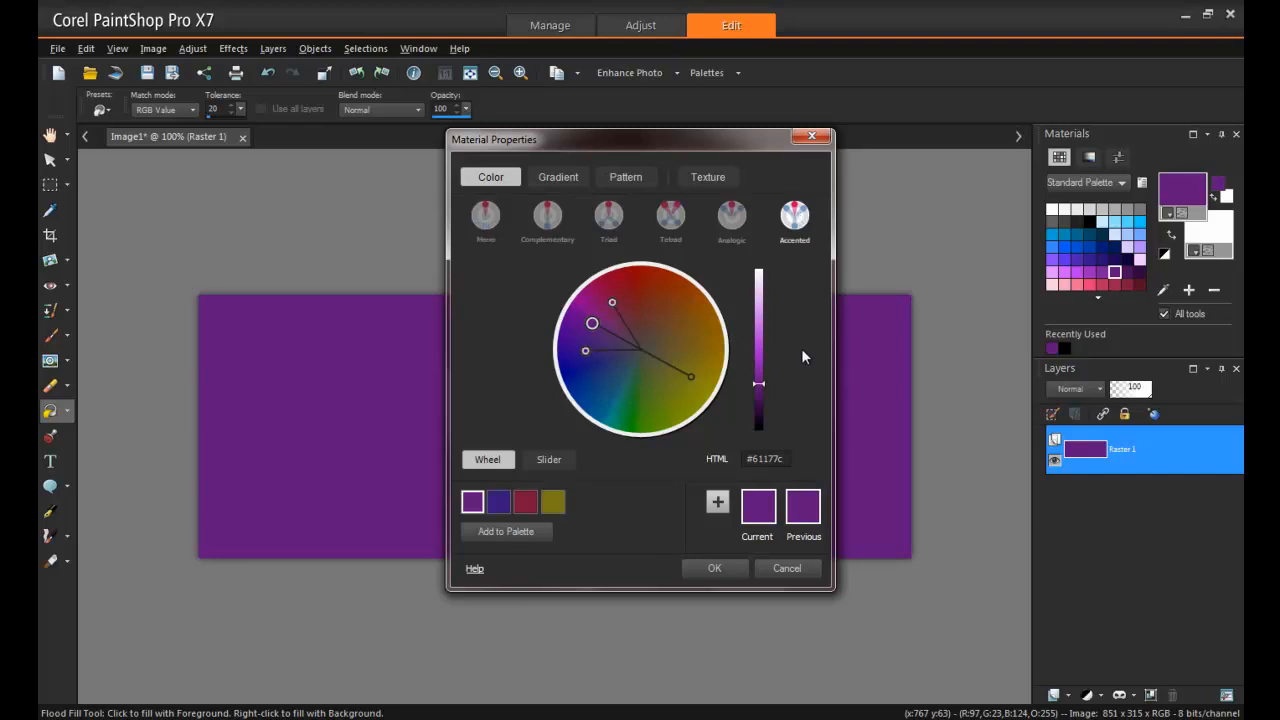
mouse_move(702, 330)
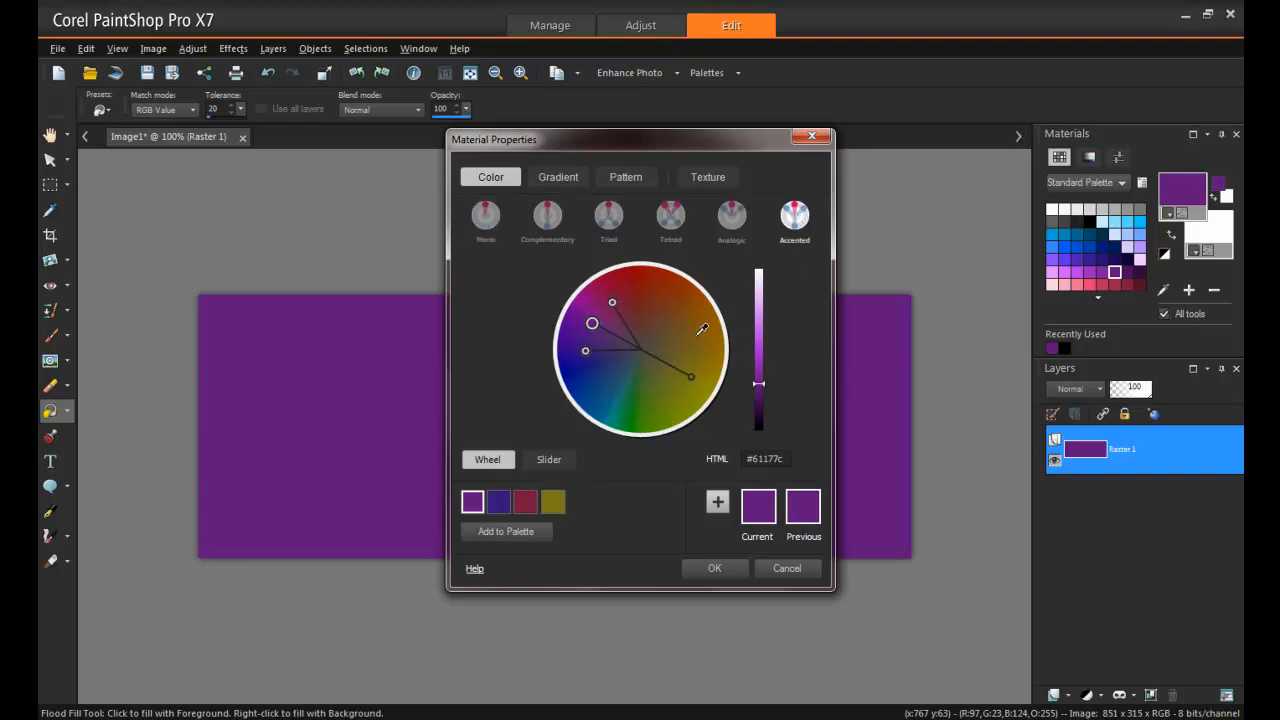
mouse_move(593, 515)
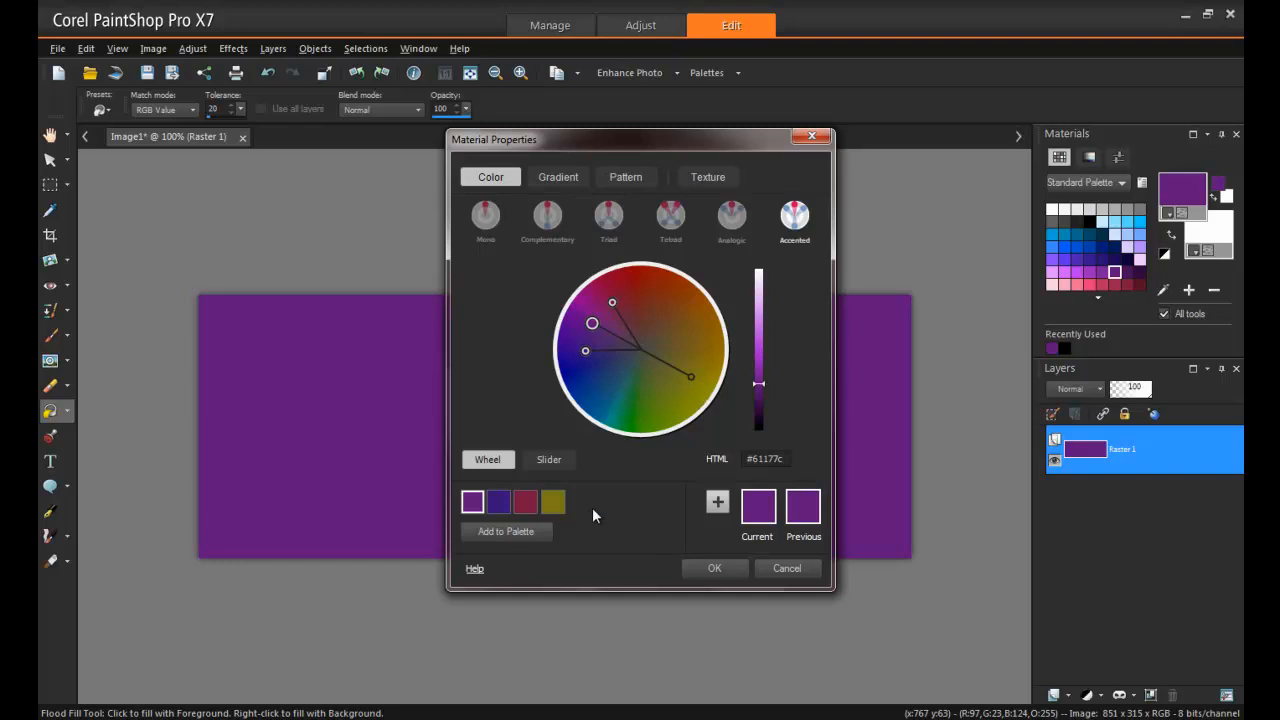
mouse_move(595, 510)
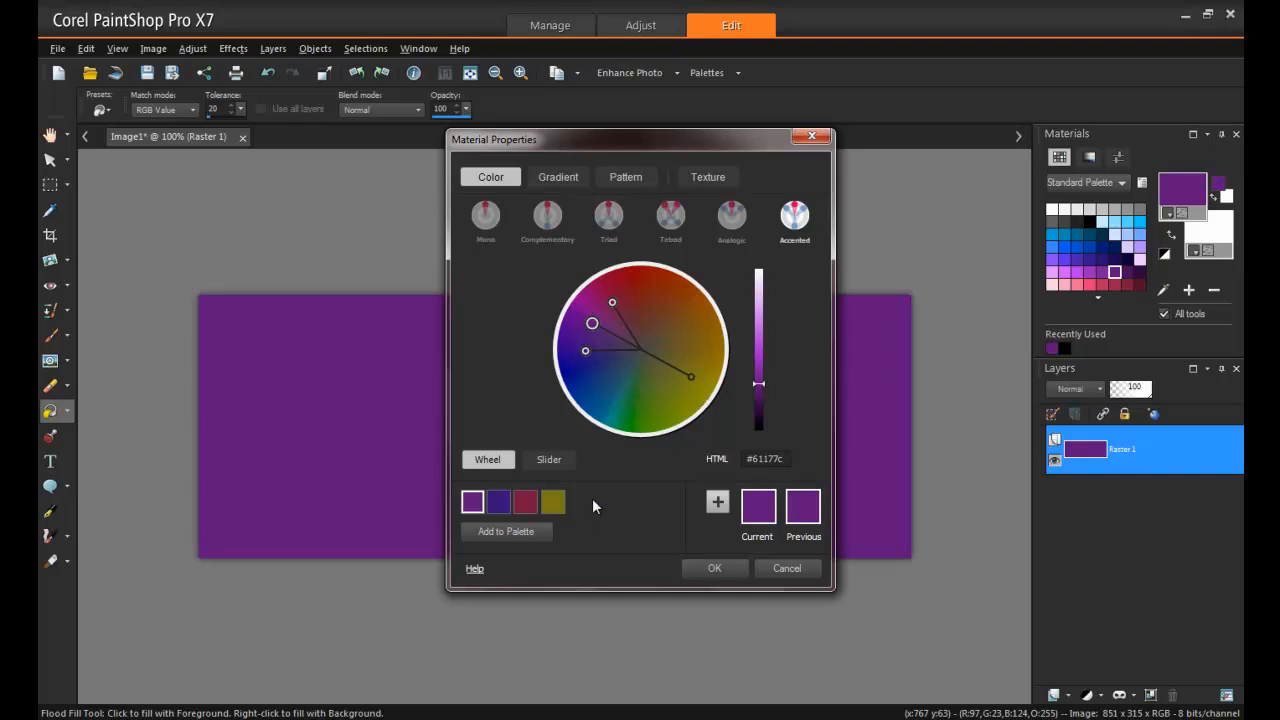
mouse_move(623, 484)
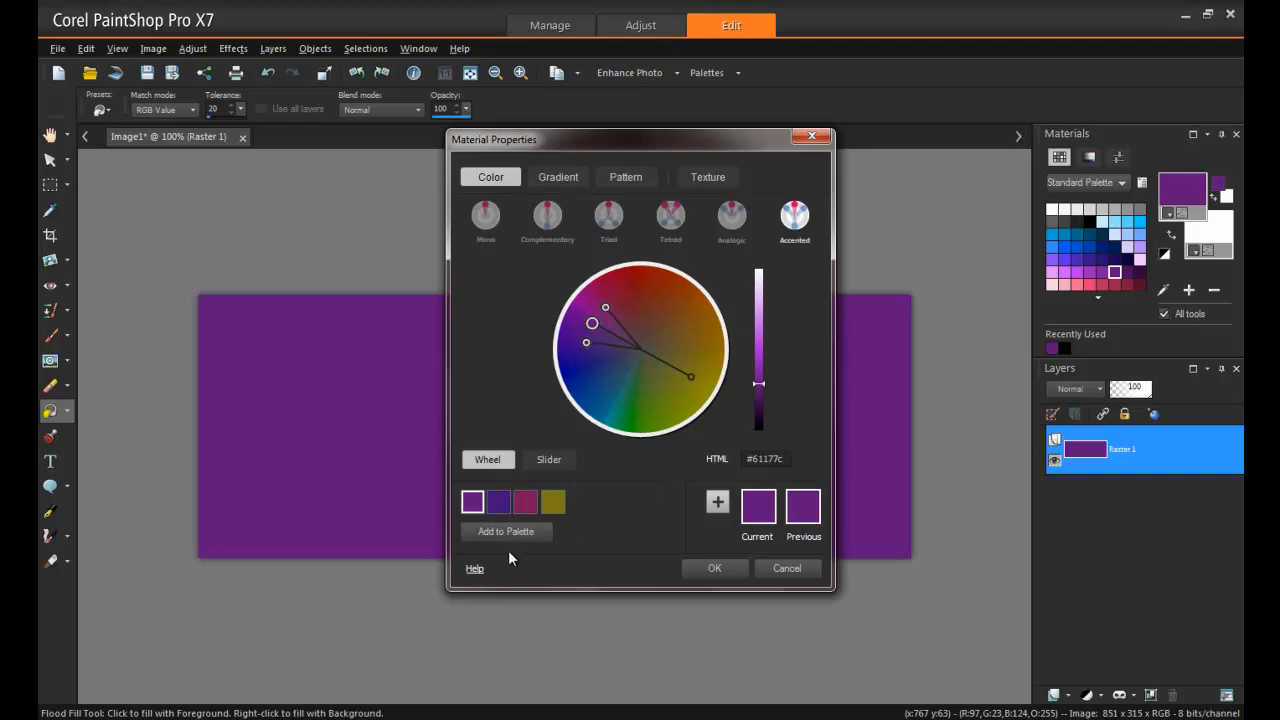
Step: Save the four harmony swatches into a new palette named 'Facebook Cover'
left_click(506, 531)
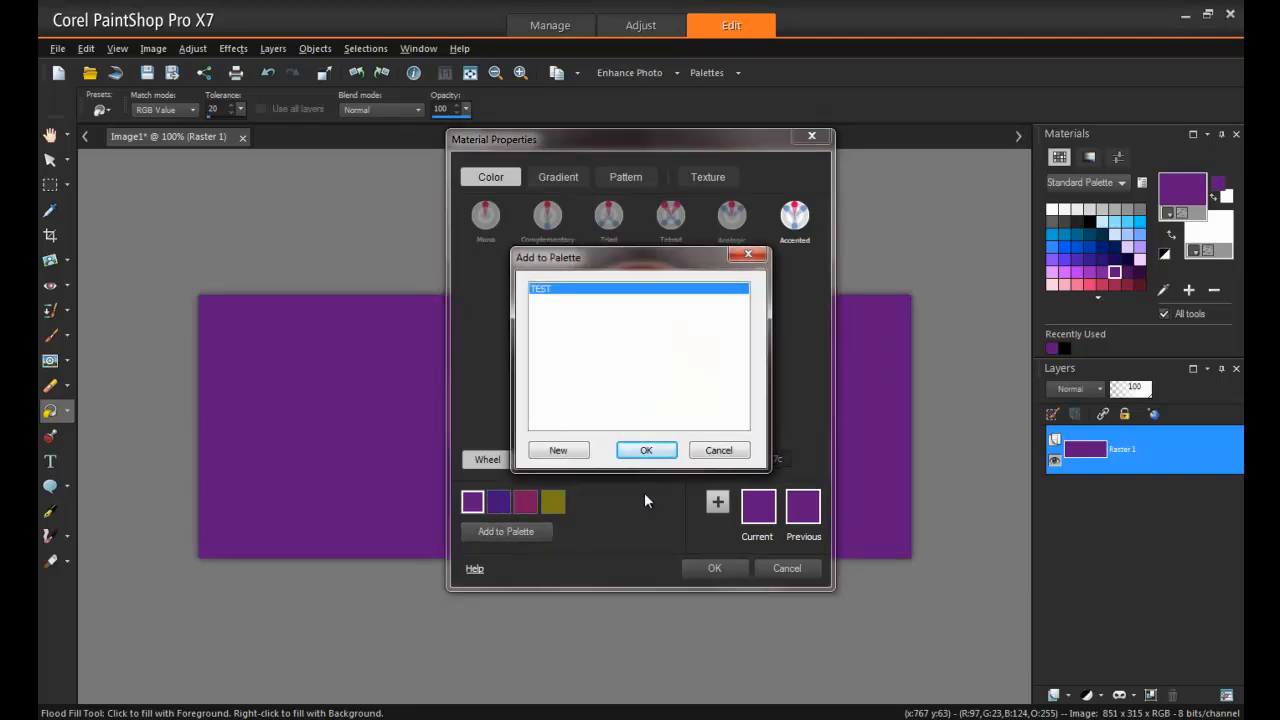
mouse_move(612, 468)
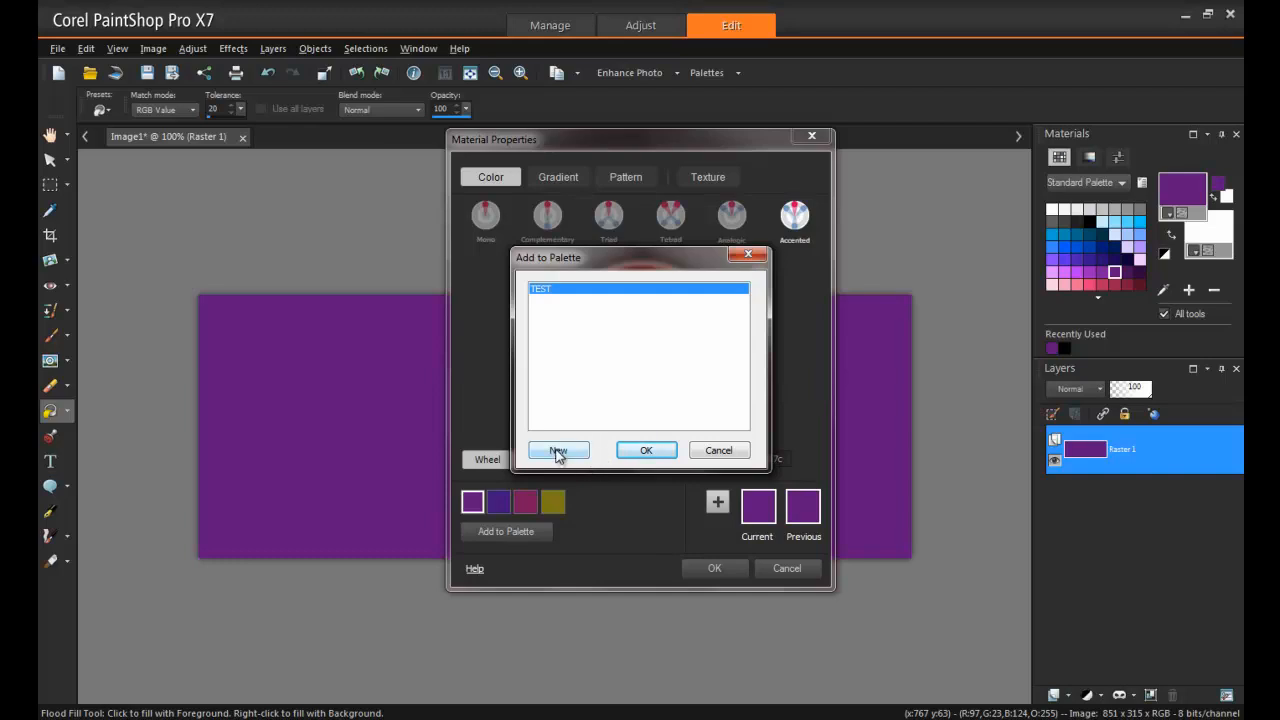
left_click(558, 451)
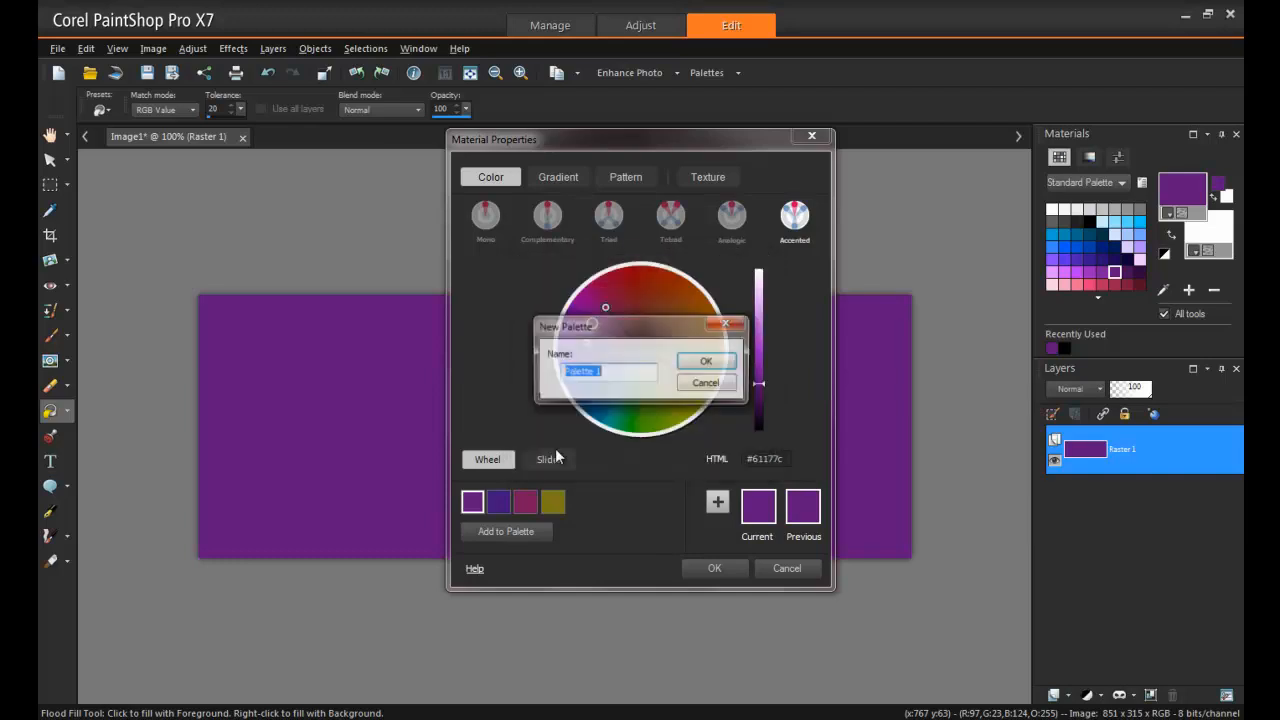
type("Facebook Cover")
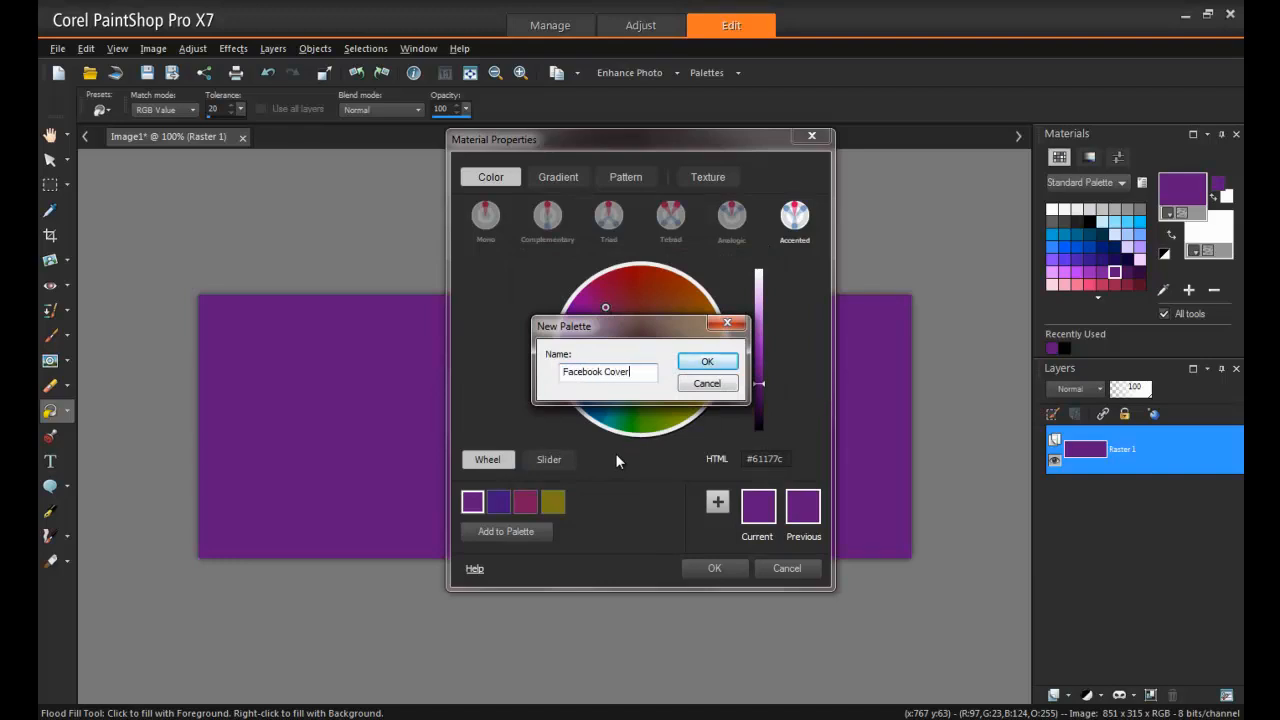
left_click(707, 361)
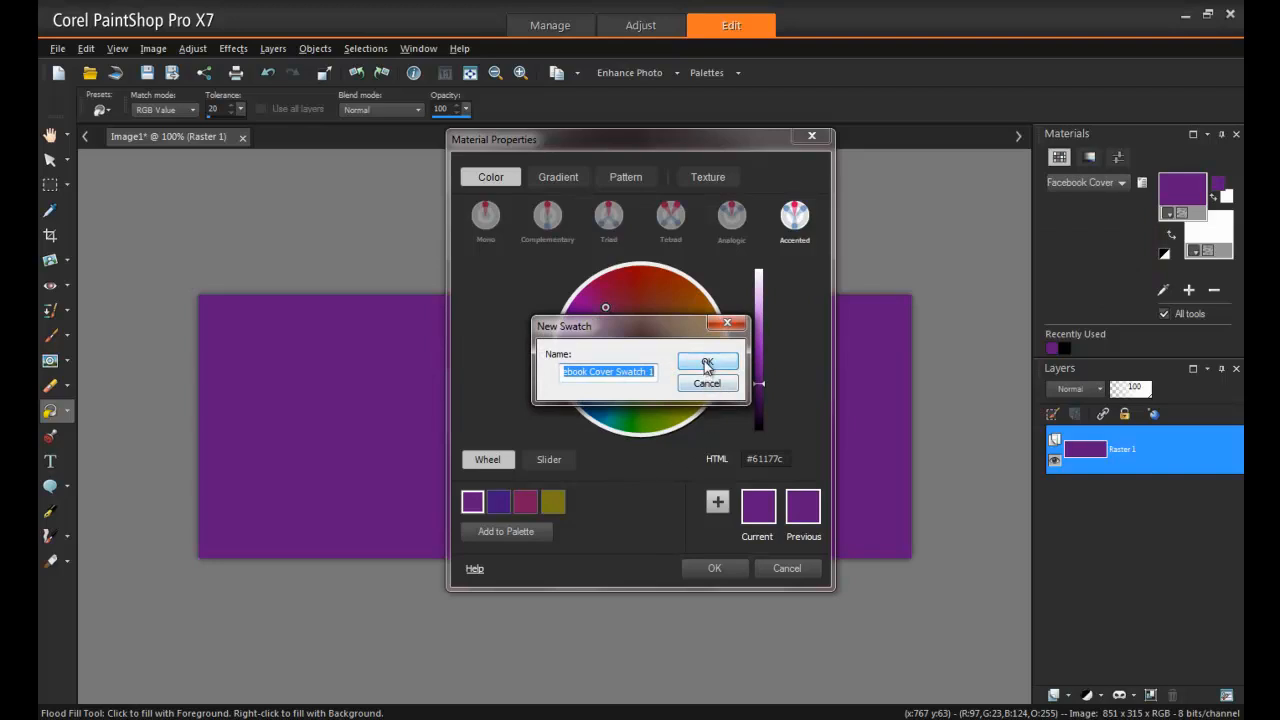
left_click(707, 362)
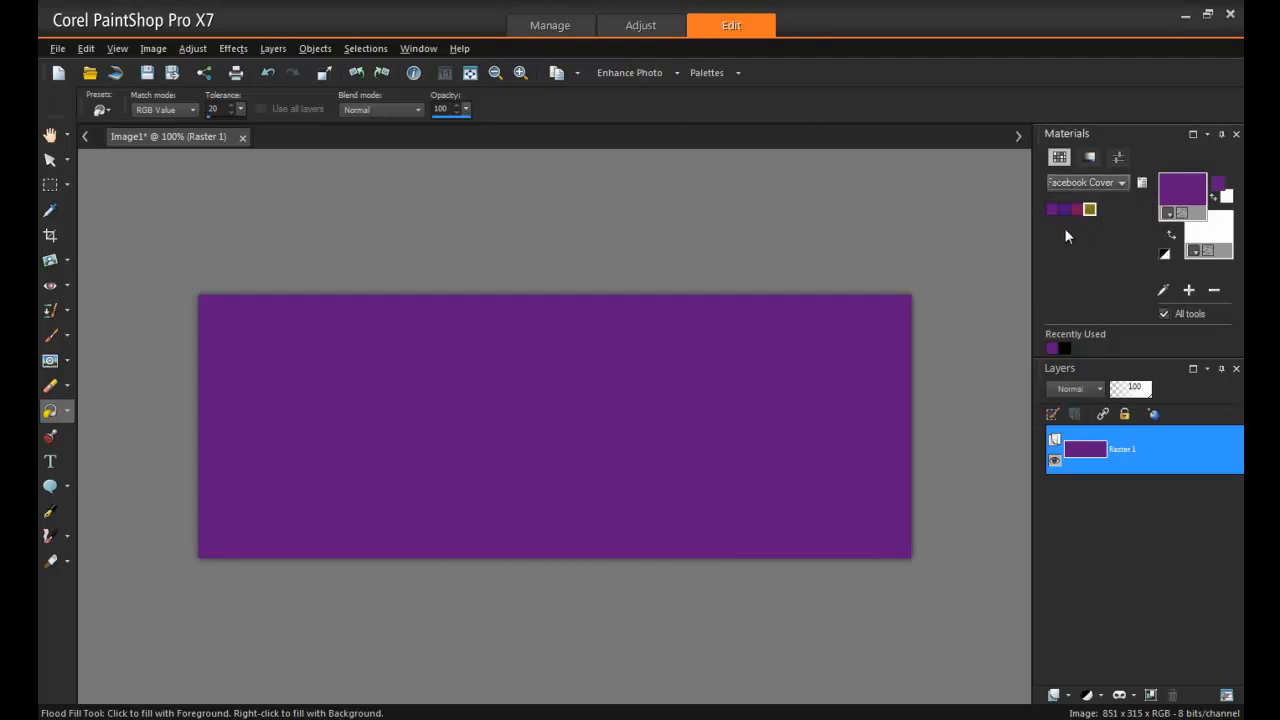
mouse_move(1065, 290)
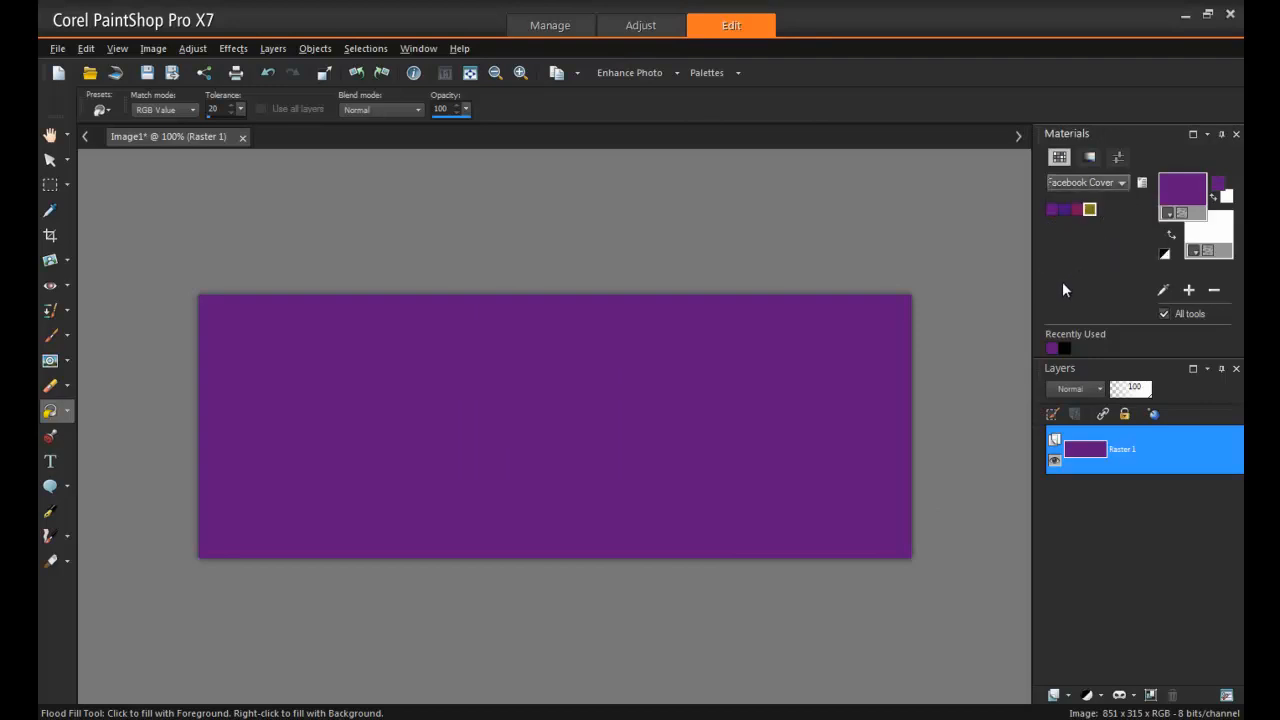